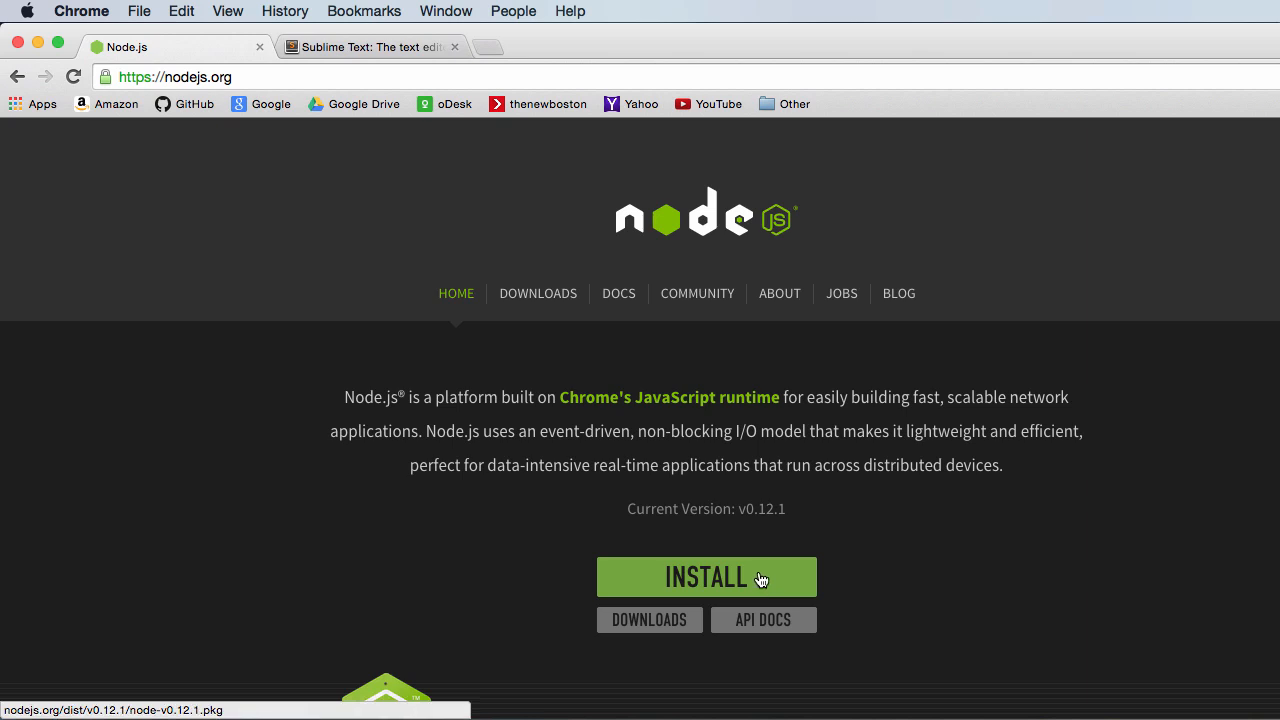
pyautogui.moveTo(720, 578)
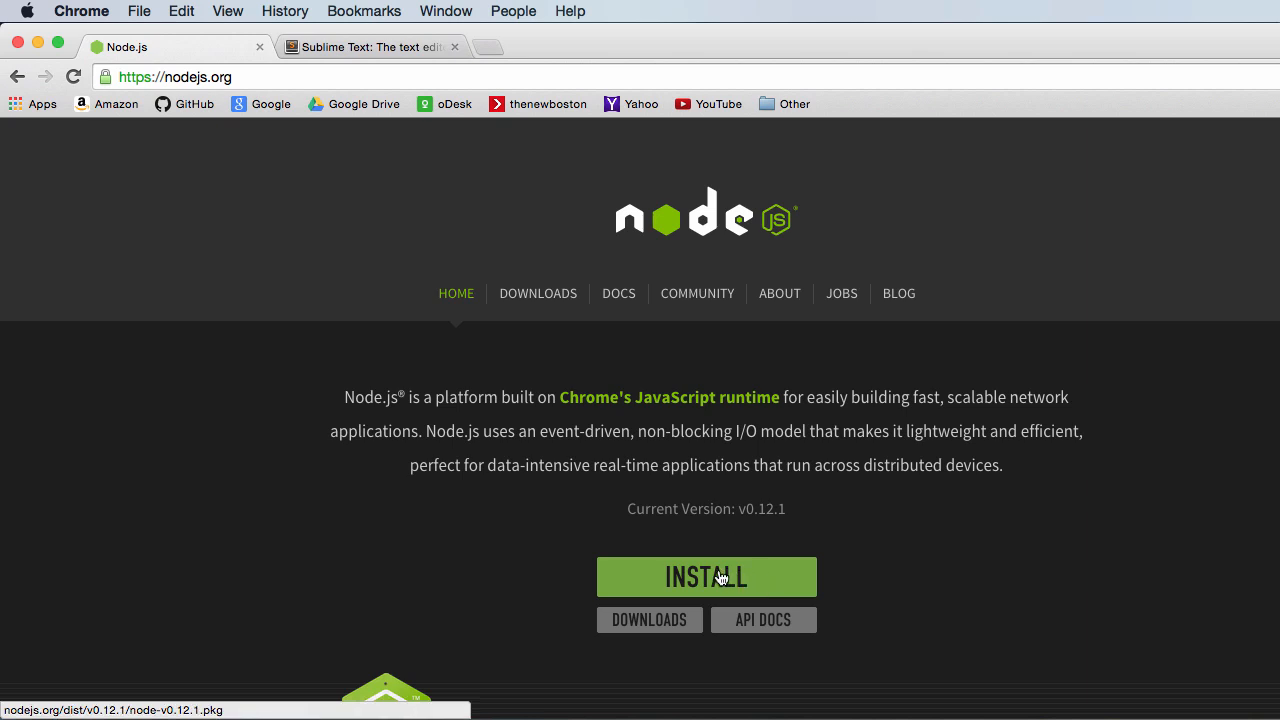
pyautogui.moveTo(334, 420)
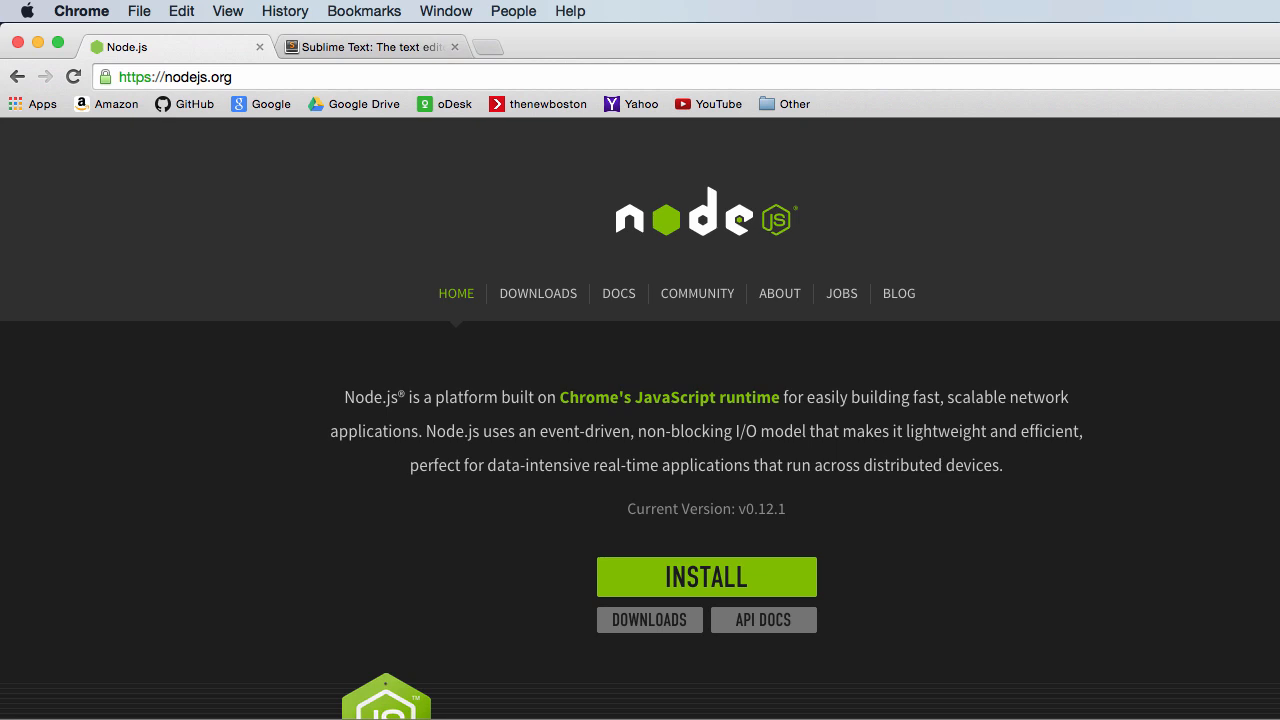
# Step: Launch the Node .pkg installer, pass the introduction and accept the license agreement
pyautogui.click(706, 576)
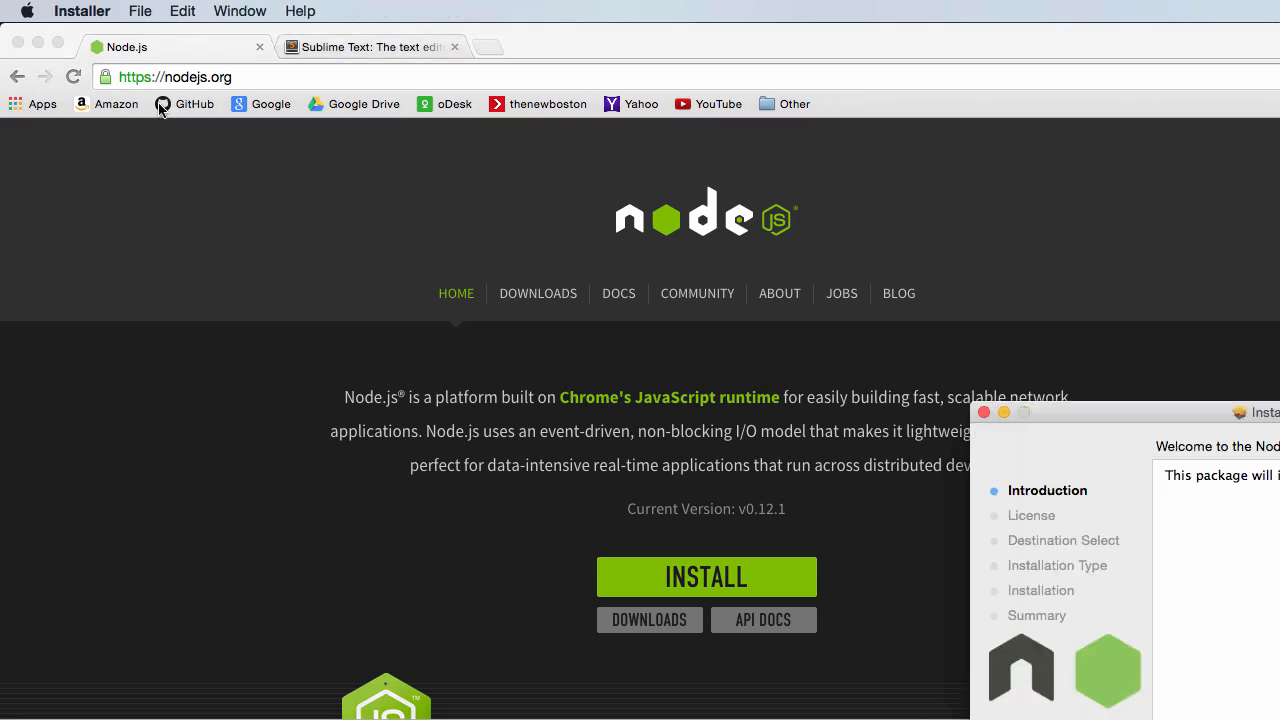
pyautogui.moveTo(150, 84)
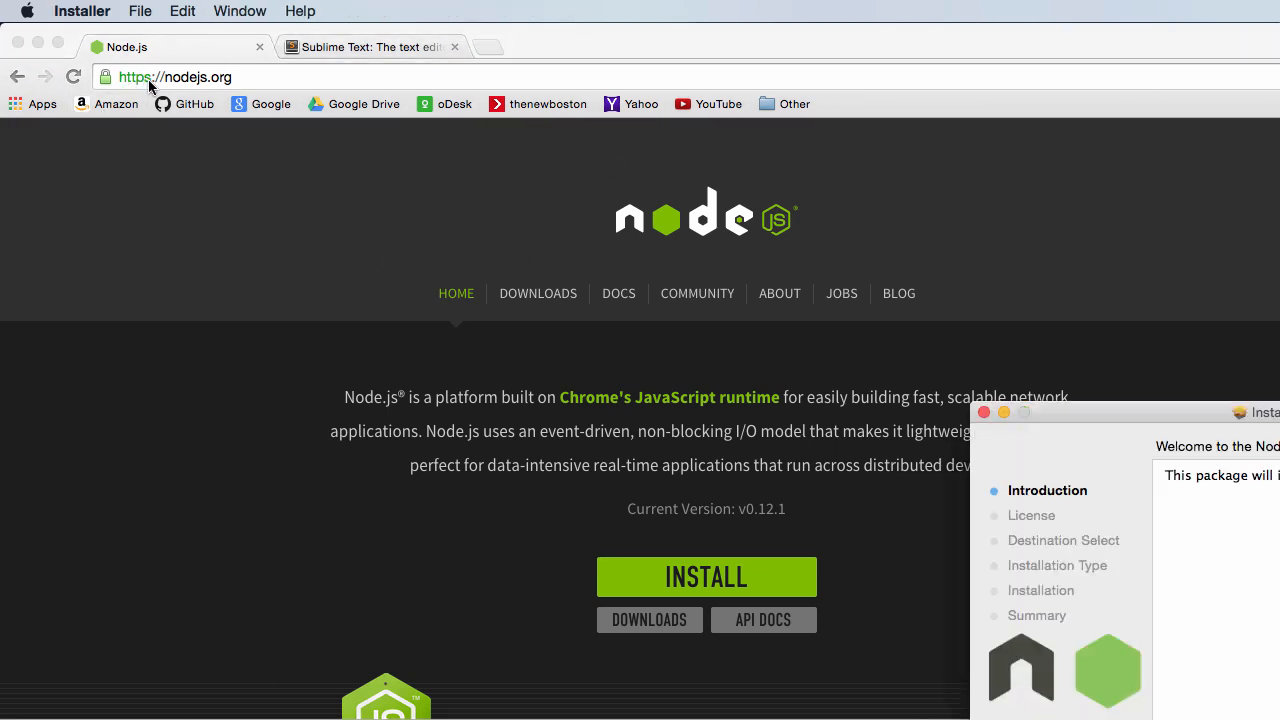
pyautogui.moveTo(254, 88)
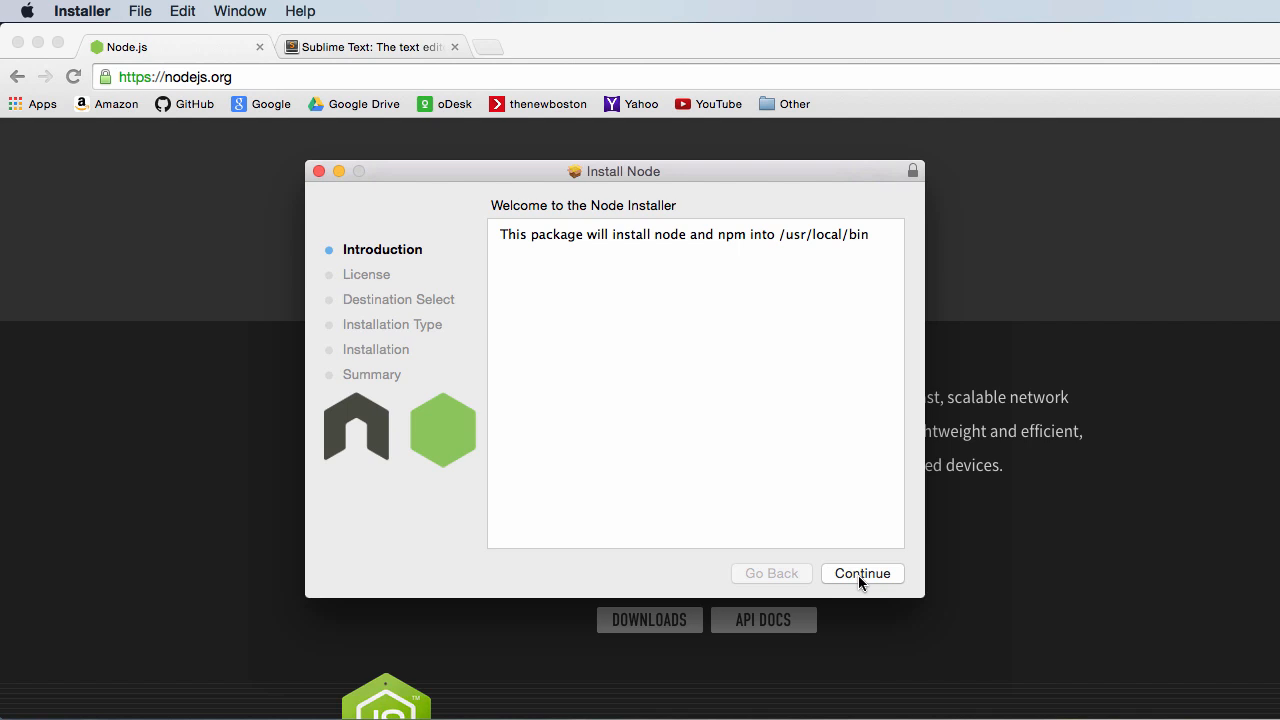
pyautogui.click(864, 572)
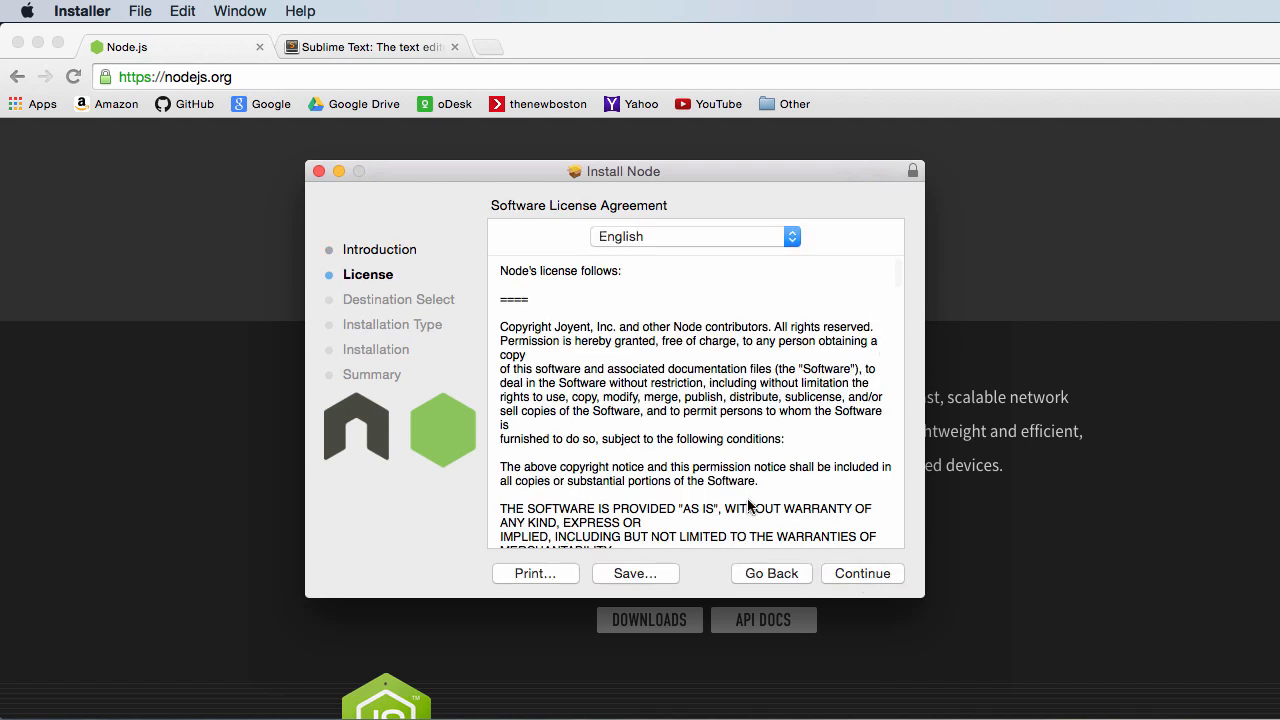
pyautogui.click(862, 572)
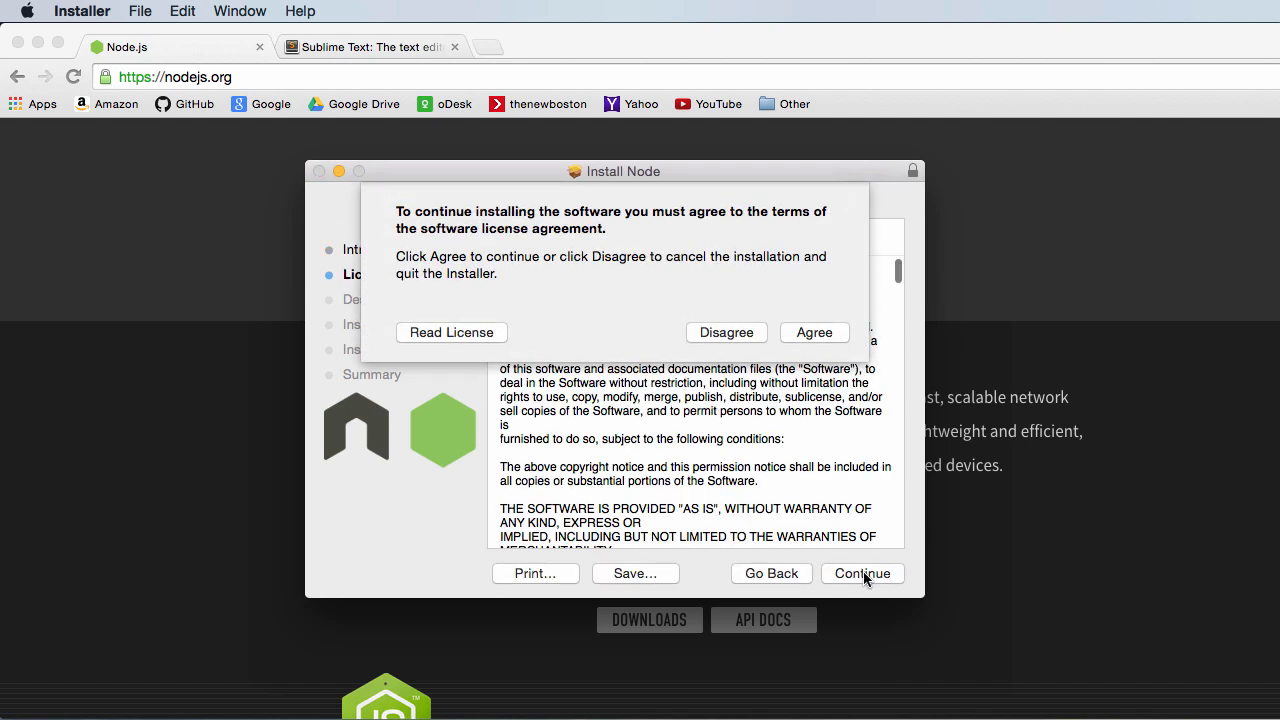
pyautogui.click(814, 332)
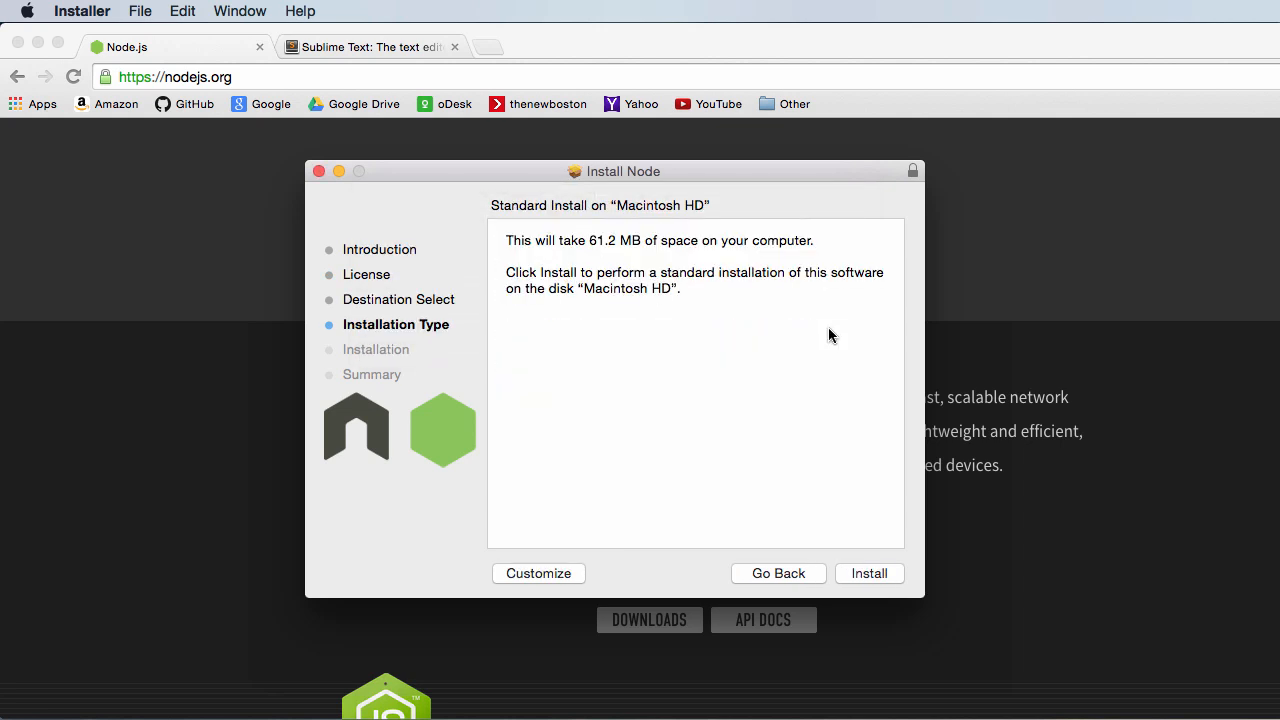
# Step: Run the standard Node and npm installation into /usr/local/bin and close the installer
pyautogui.click(870, 572)
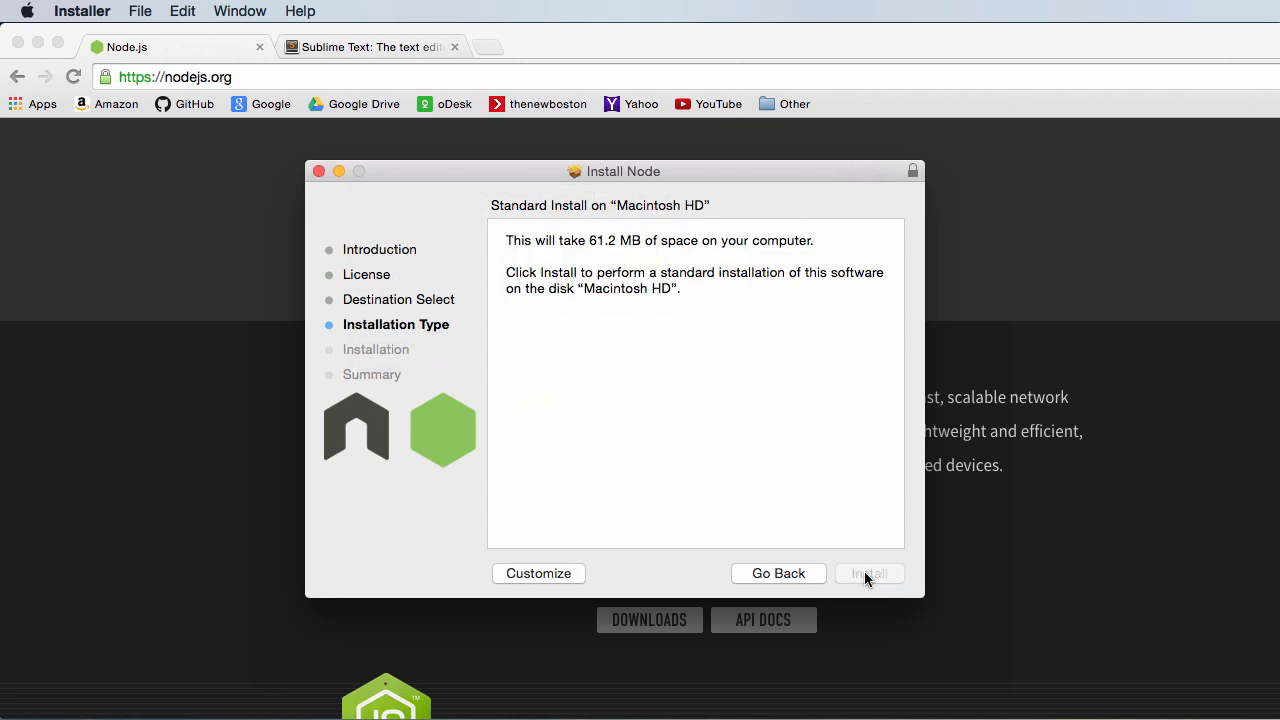
pyautogui.click(870, 574)
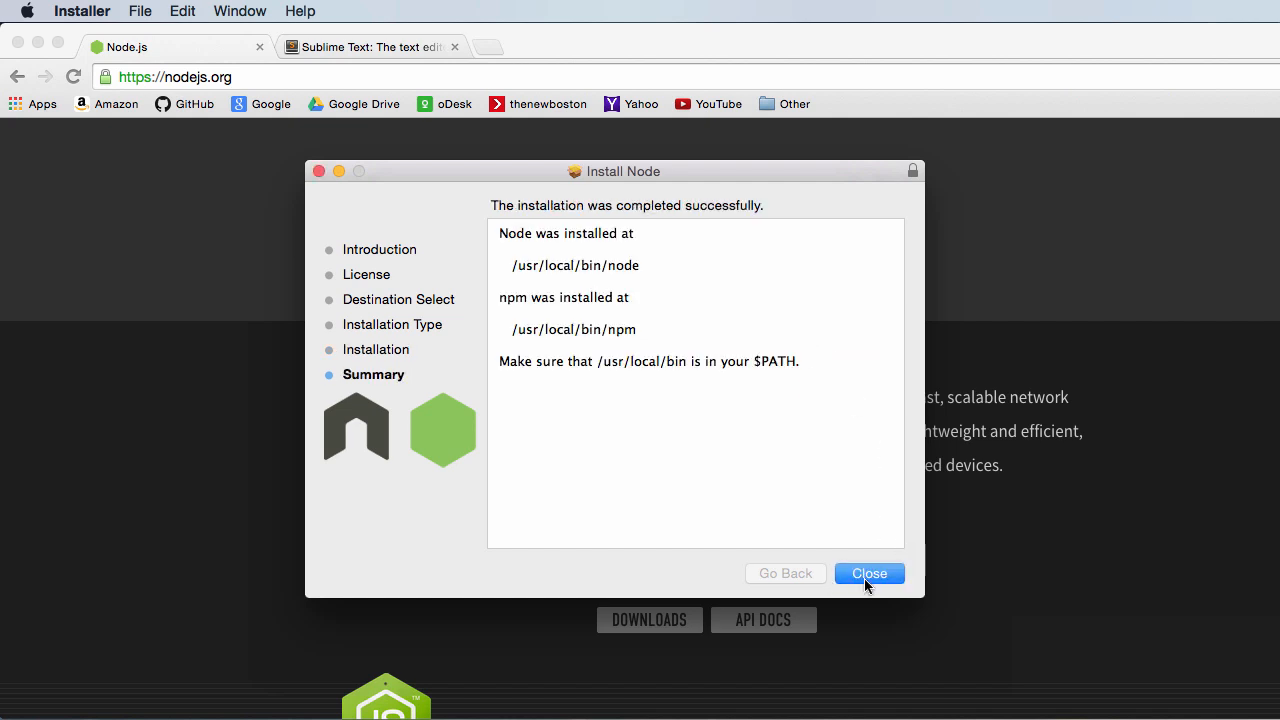
pyautogui.click(868, 572)
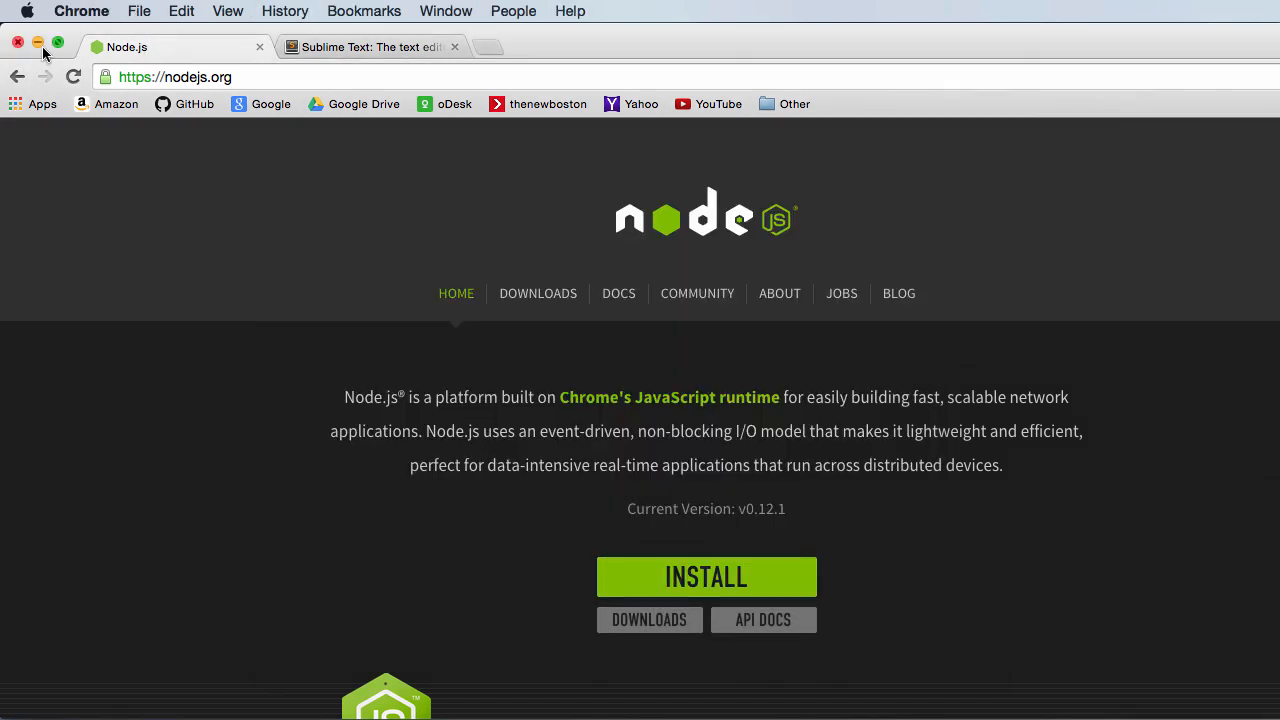
# Step: Hide Chrome and navigate Finder to the Utilities folder inside Applications
pyautogui.click(16, 44)
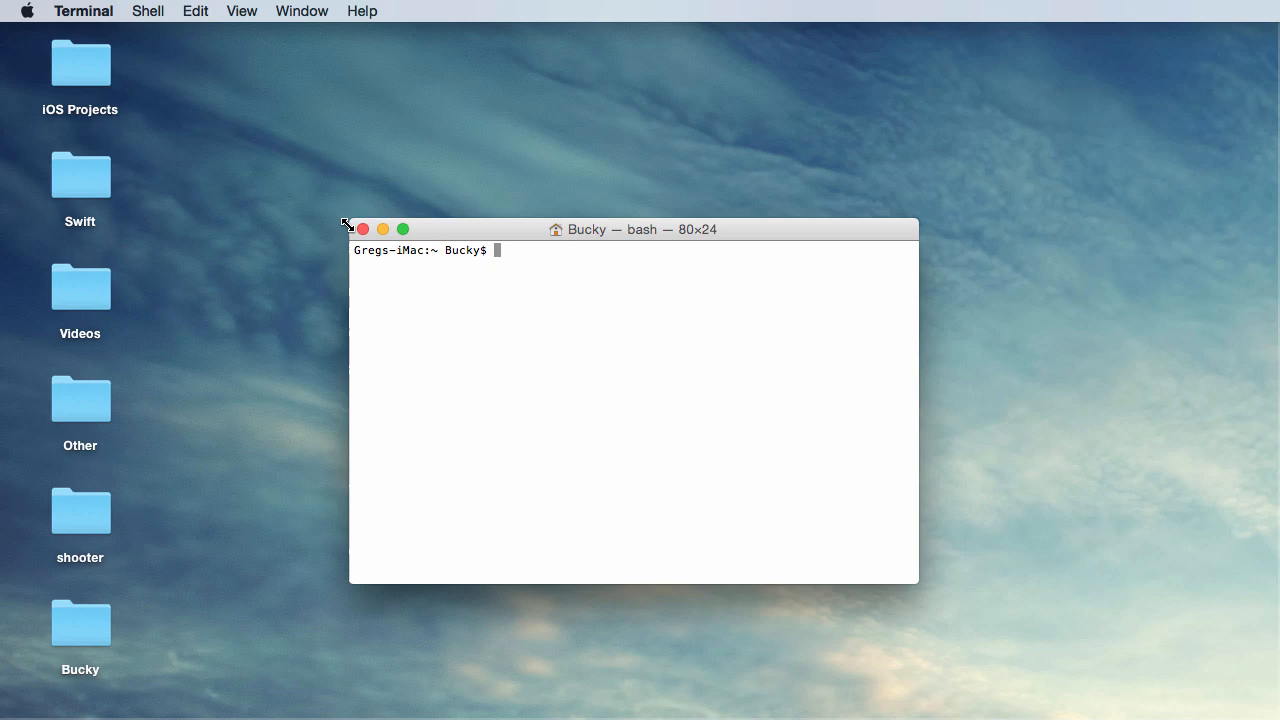
pyautogui.moveTo(380, 212)
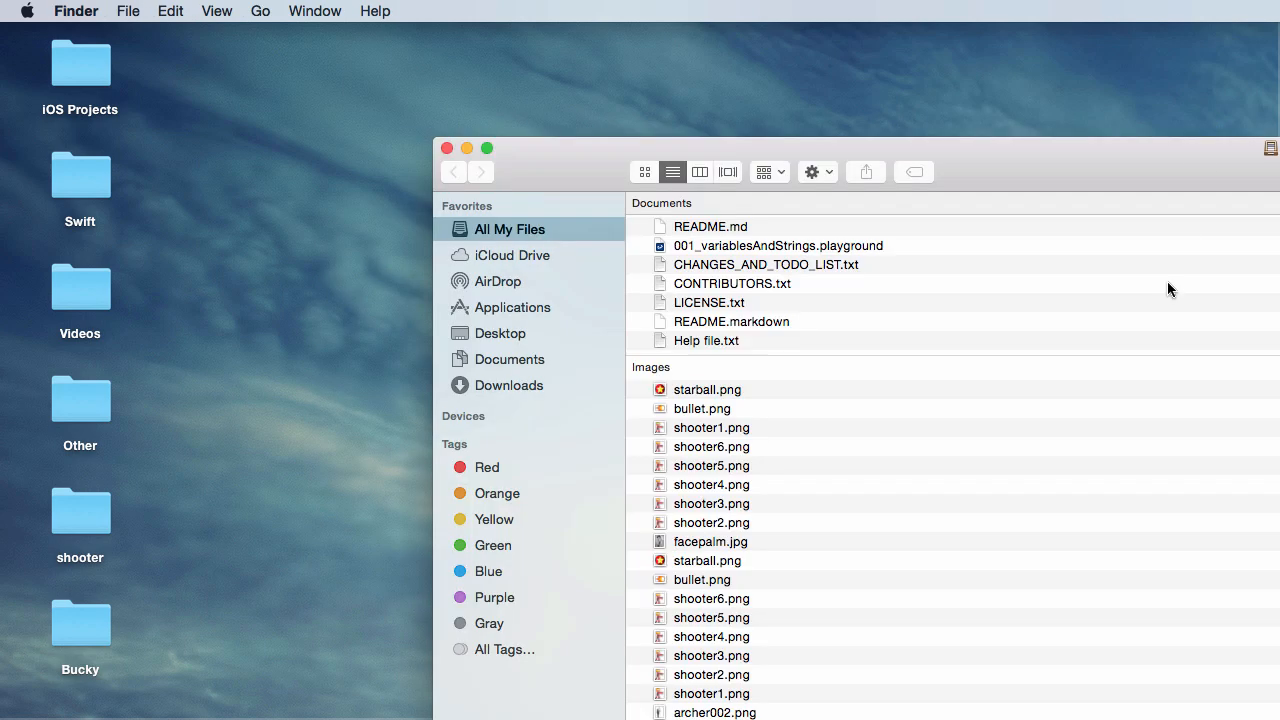
pyautogui.moveTo(514, 314)
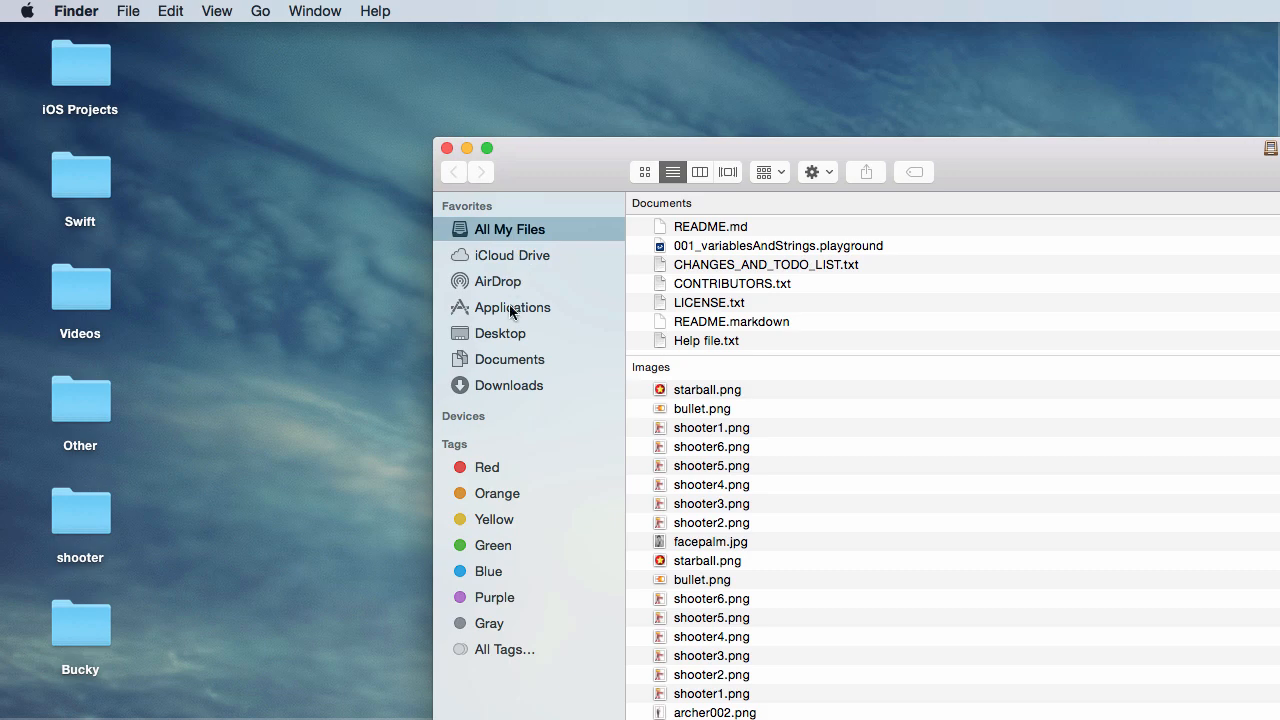
pyautogui.click(512, 308)
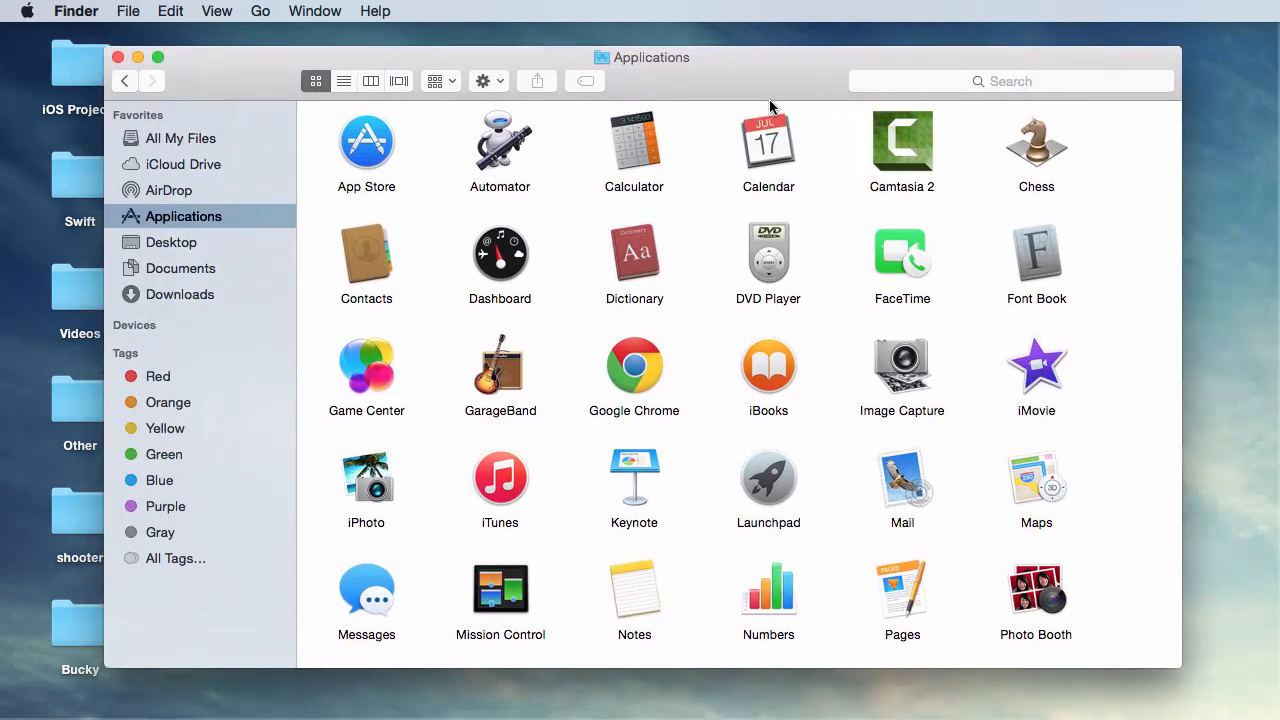
pyautogui.scroll(-3)
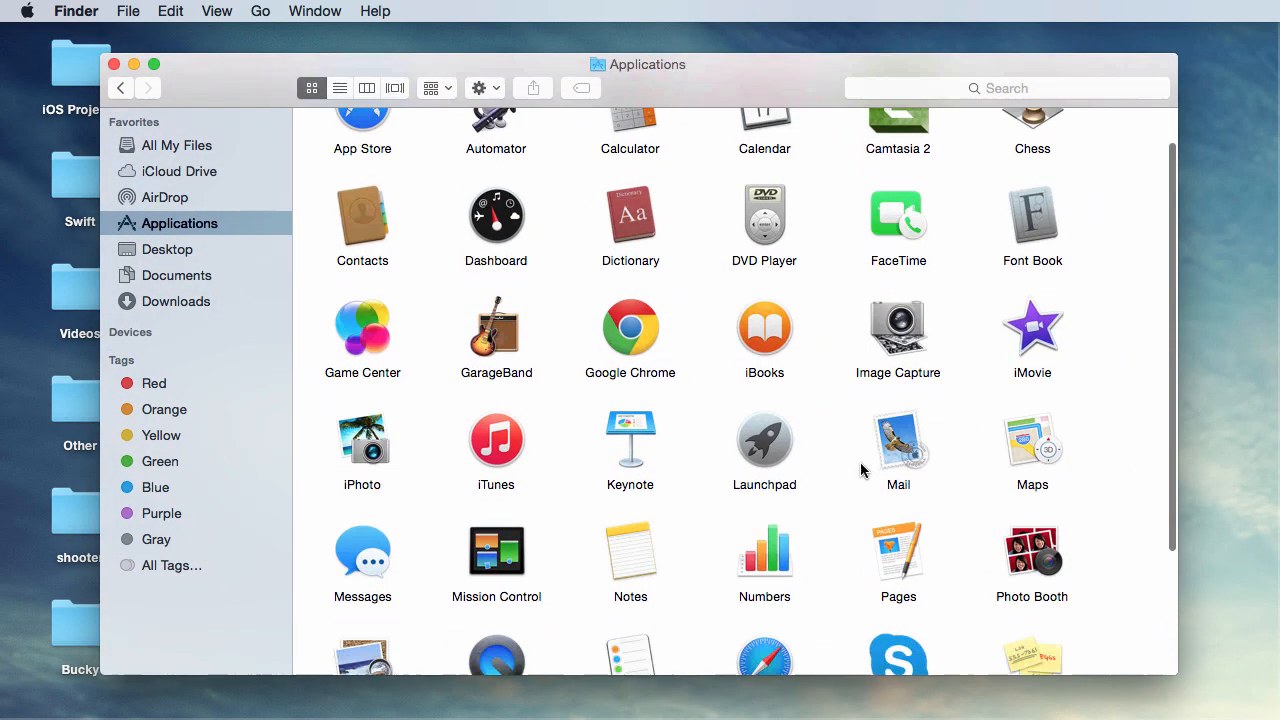
pyautogui.scroll(-3)
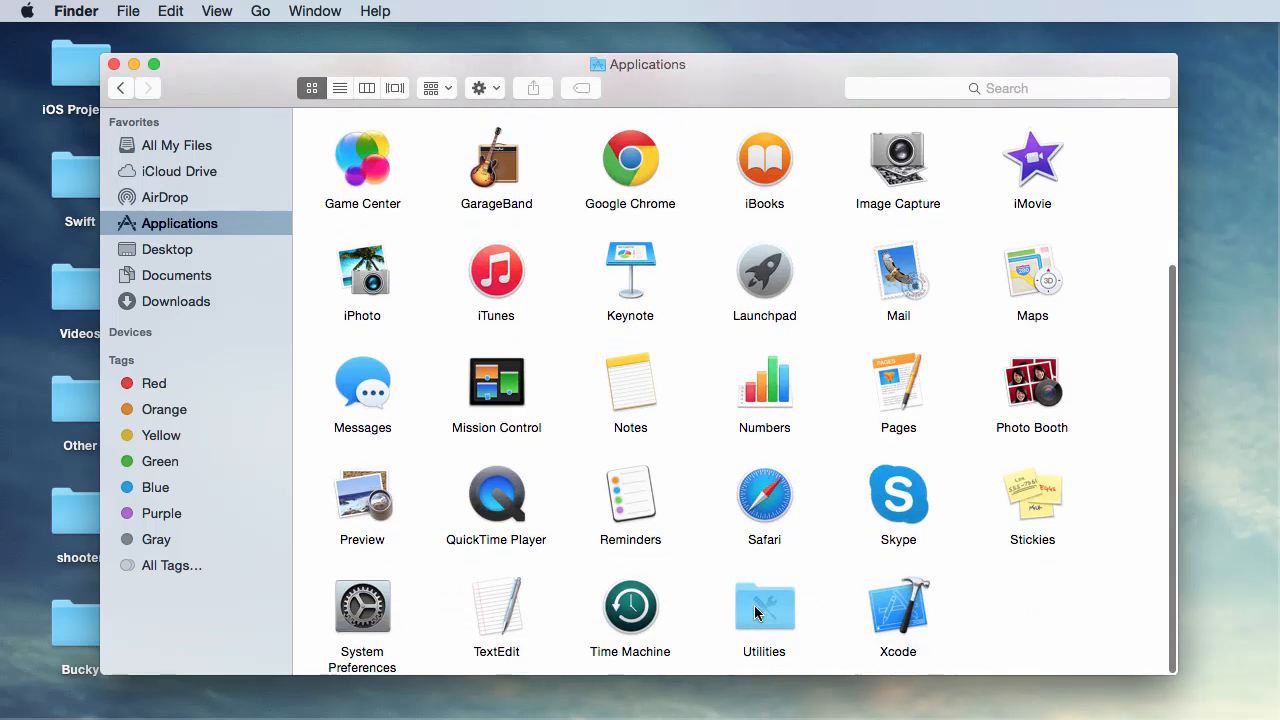
pyautogui.doubleClick(764, 604)
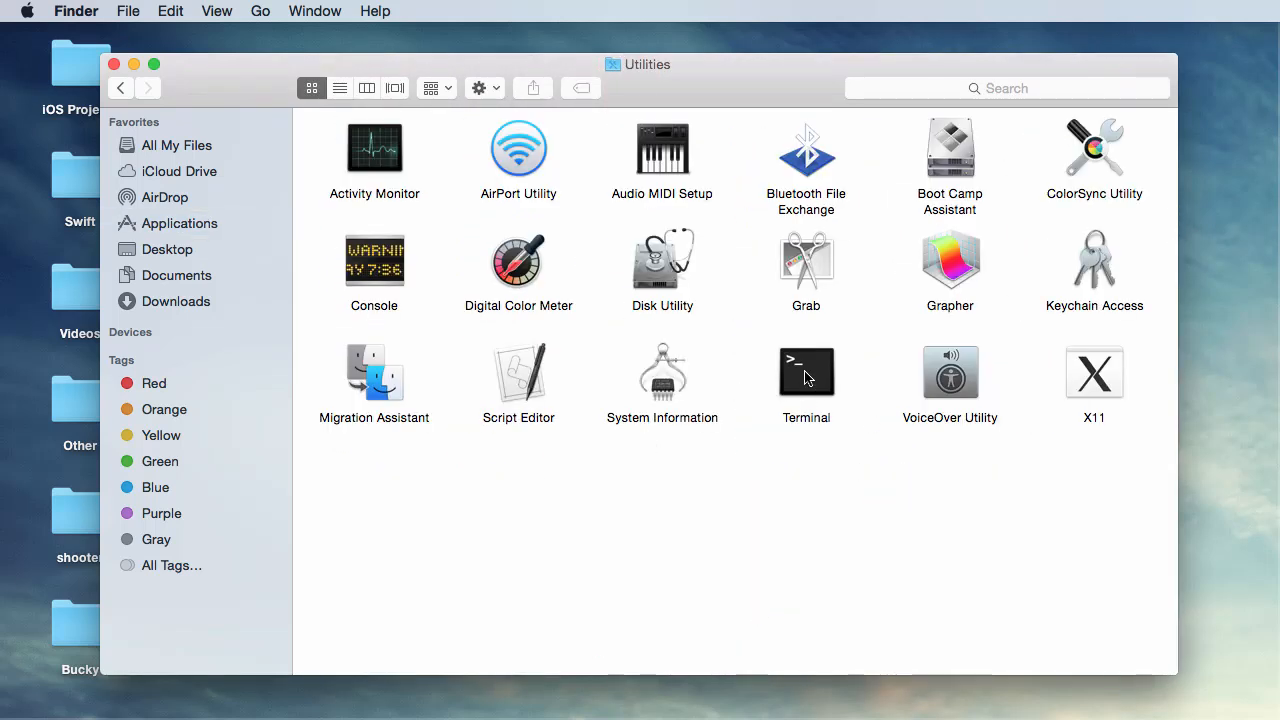
# Step: Launch the Terminal app from the Utilities folder
pyautogui.click(806, 372)
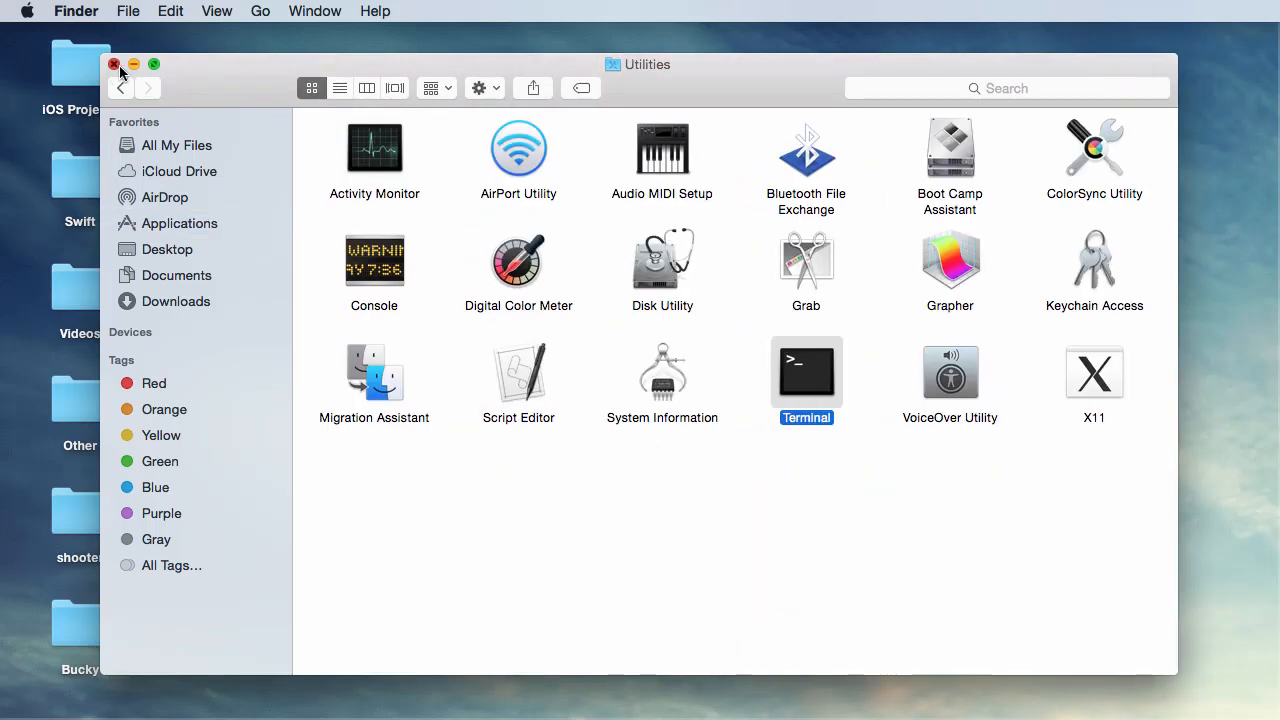
pyautogui.doubleClick(806, 372)
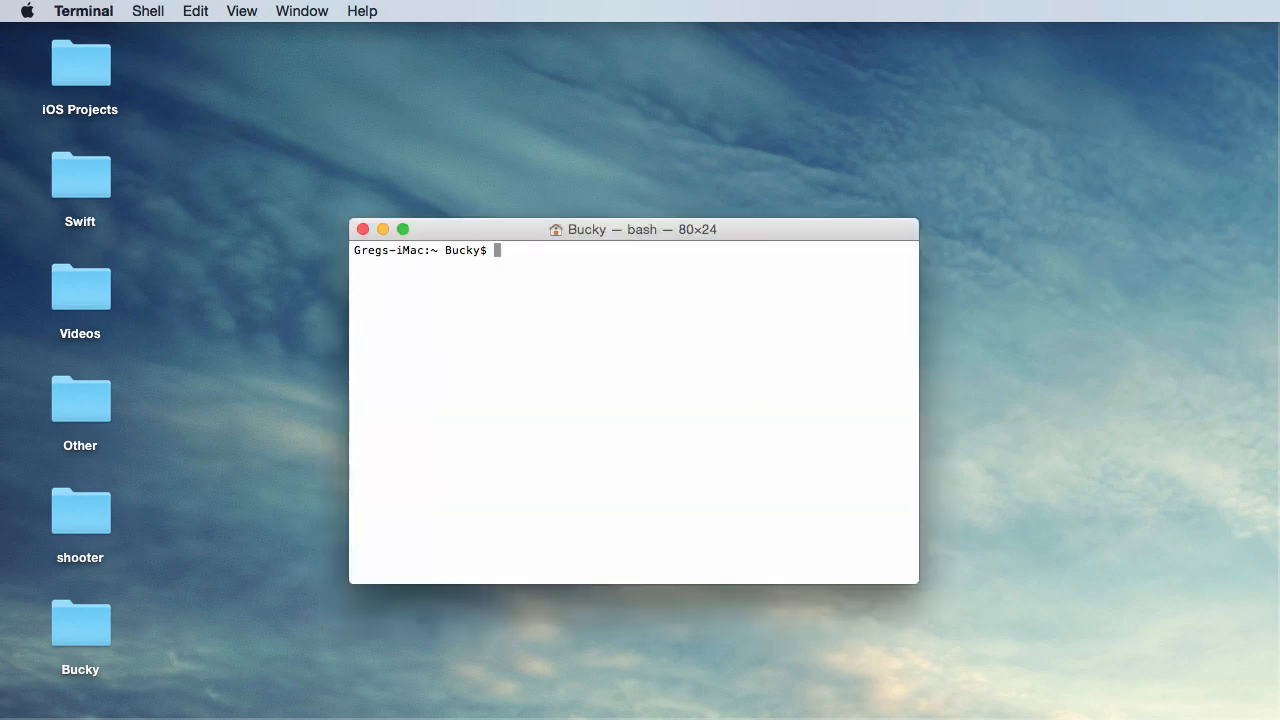
# Step: Start the node console, run console.log('tuna'); to print tuna, then close the window
pyautogui.write('n')
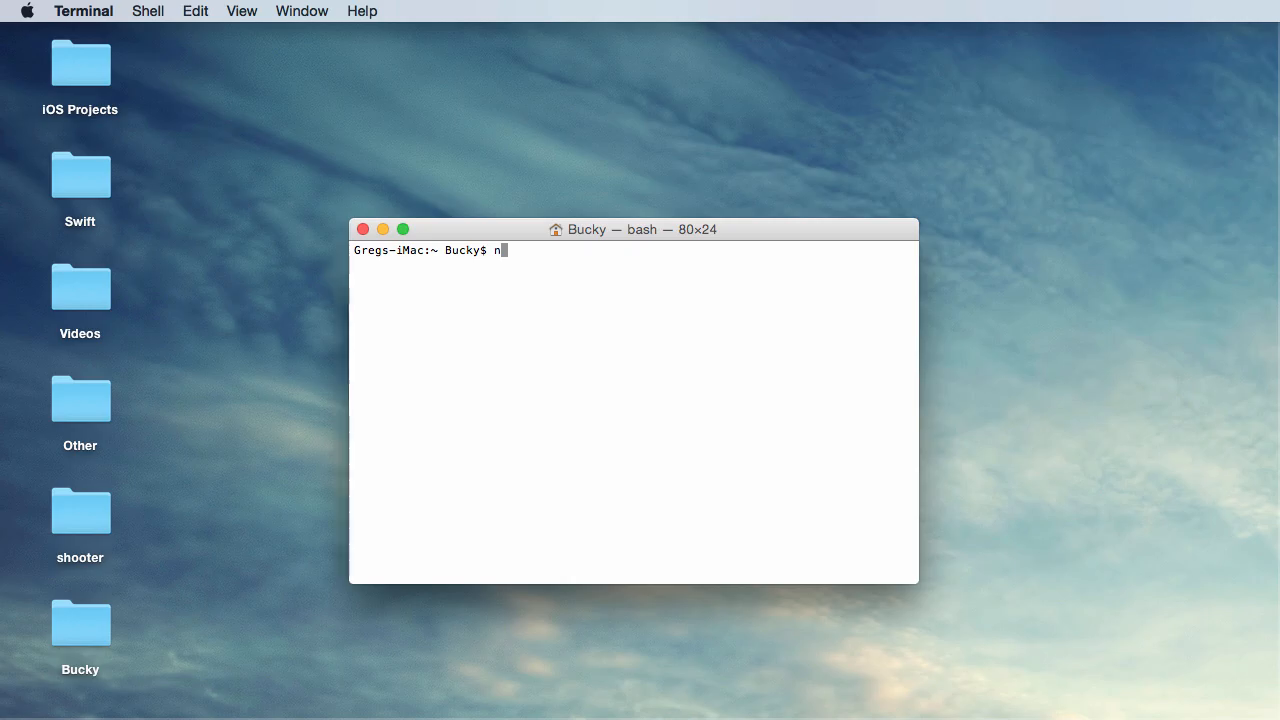
pyautogui.write('ode')
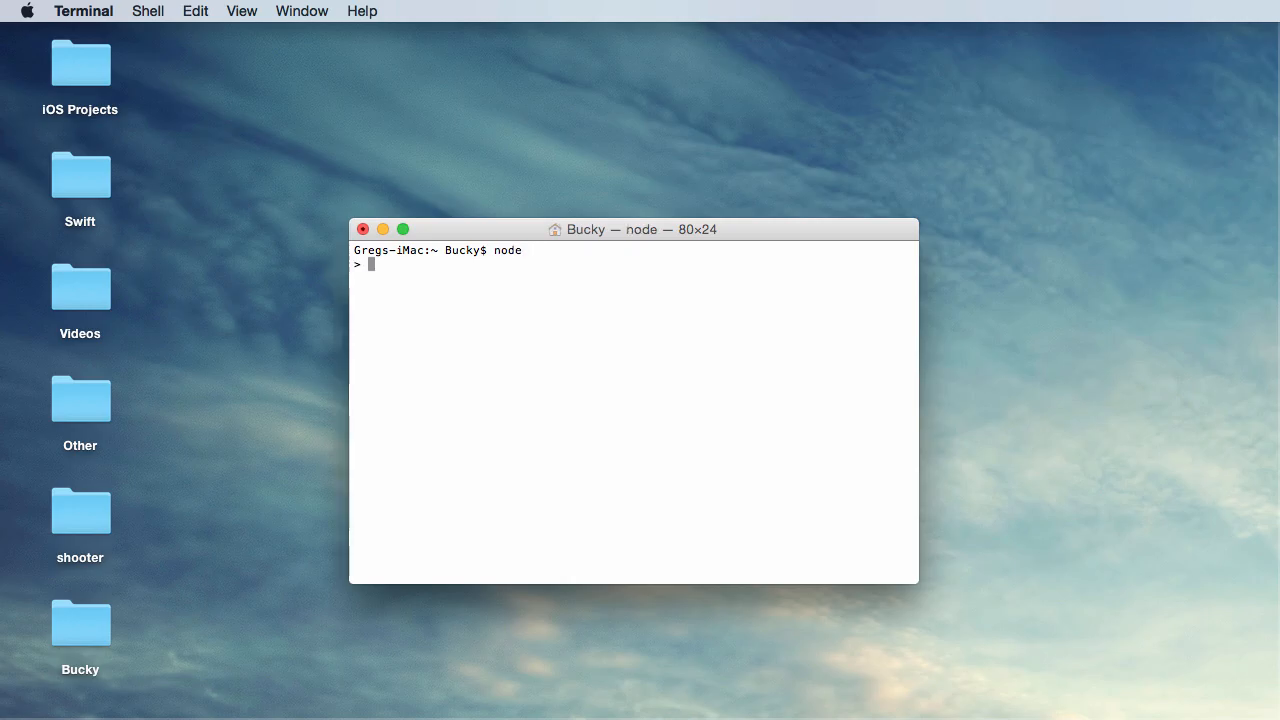
pyautogui.write('console.')
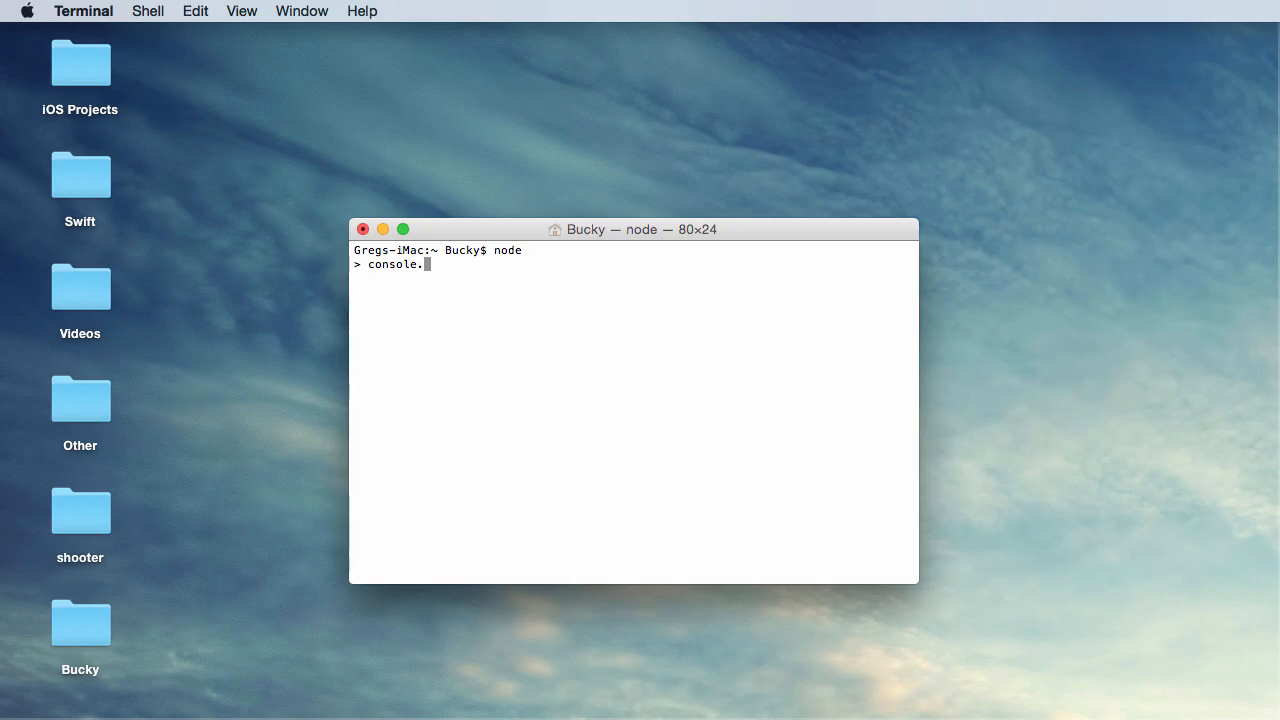
pyautogui.write('log()')
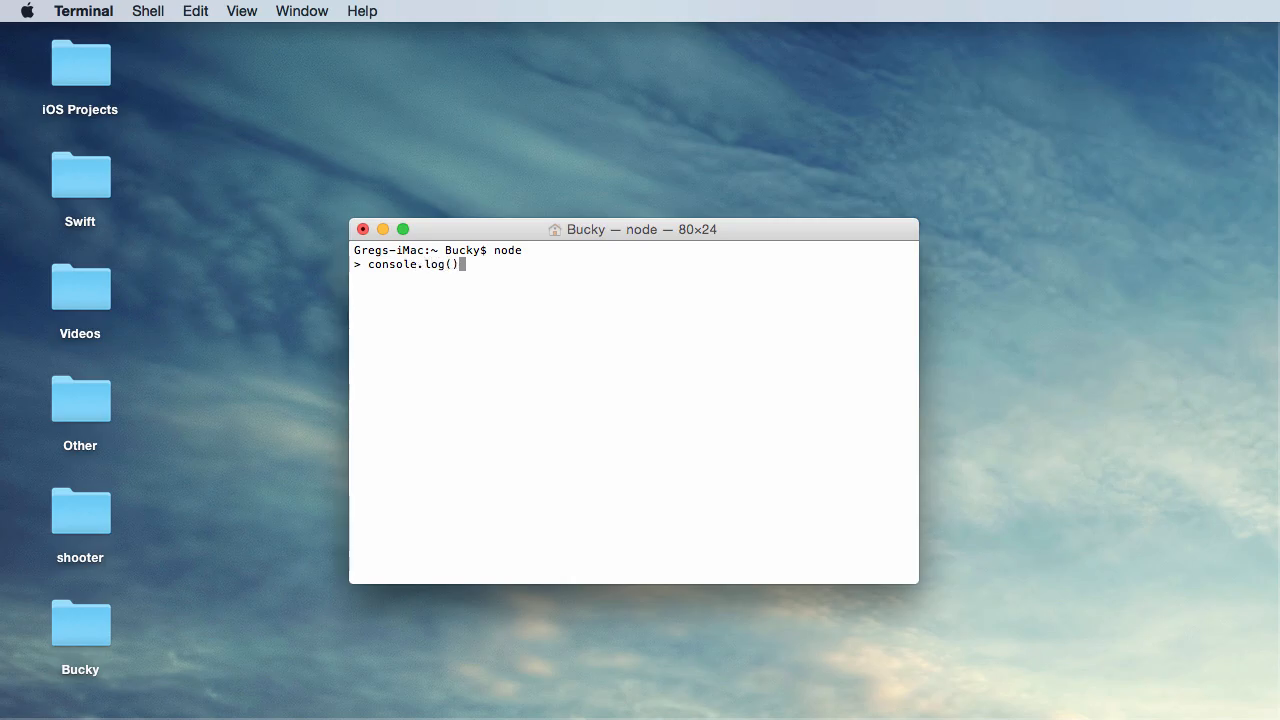
pyautogui.write("'tun'")
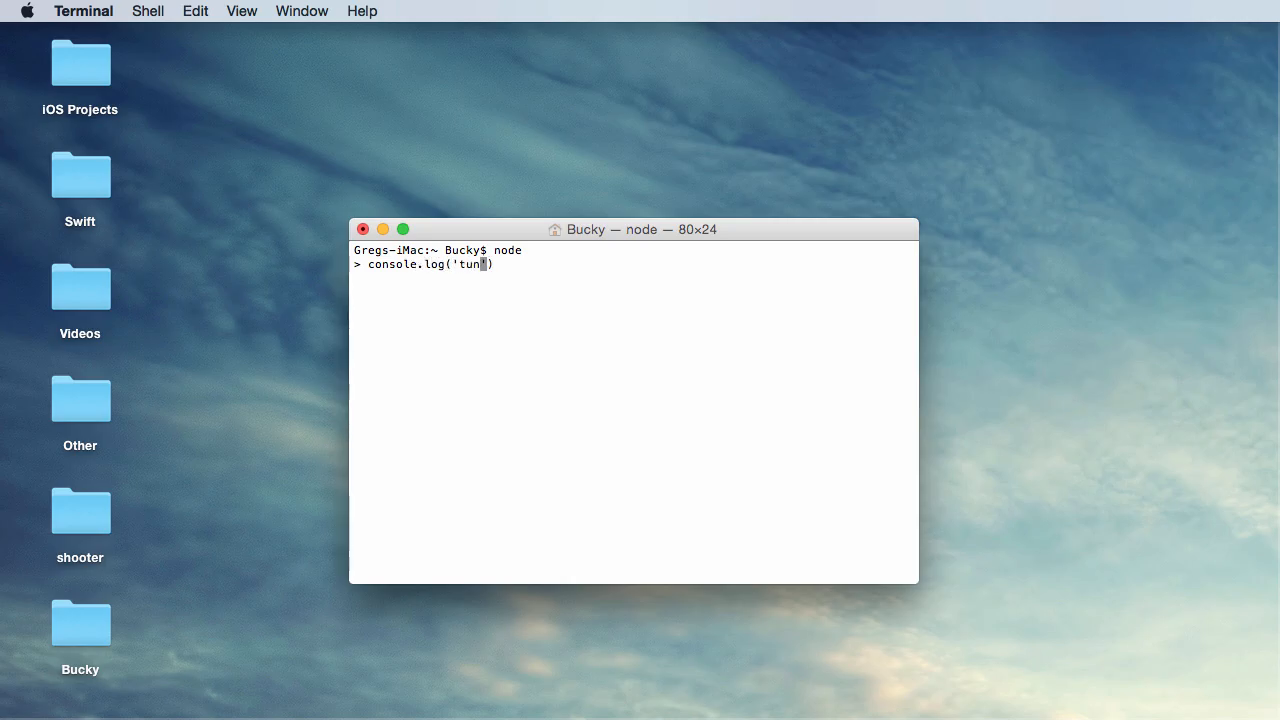
pyautogui.write("a');")
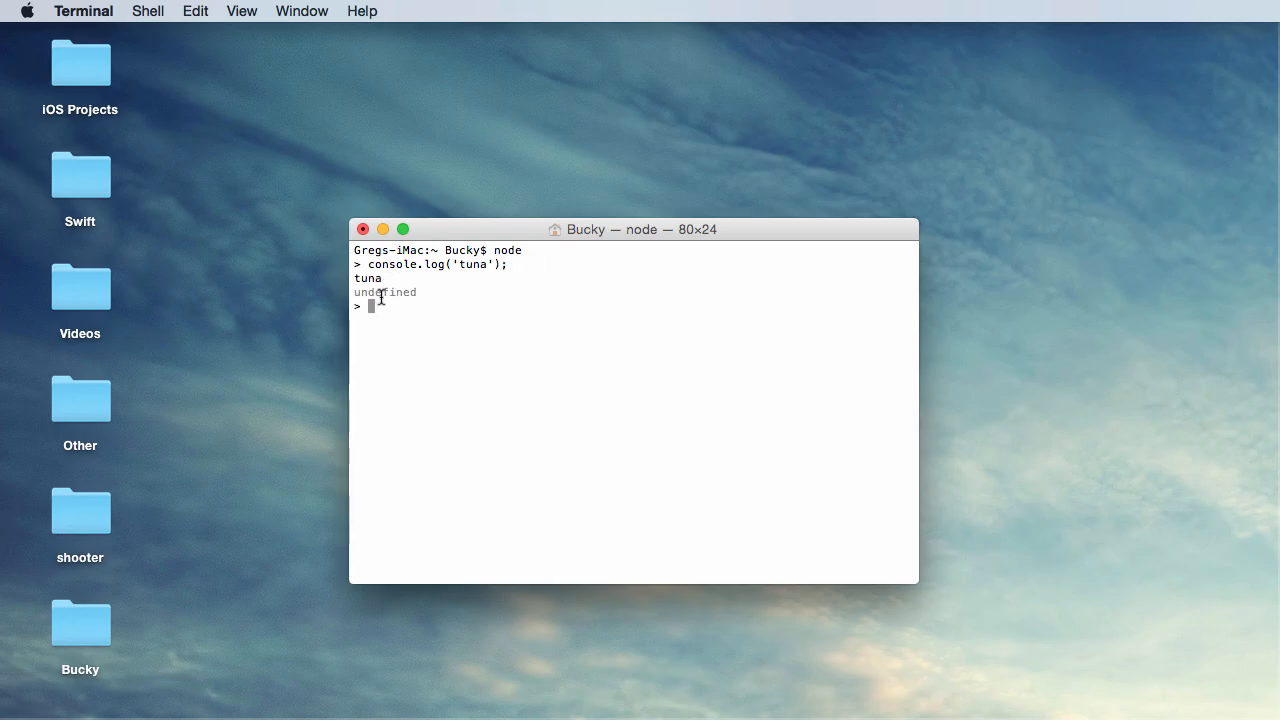
pyautogui.moveTo(444, 250)
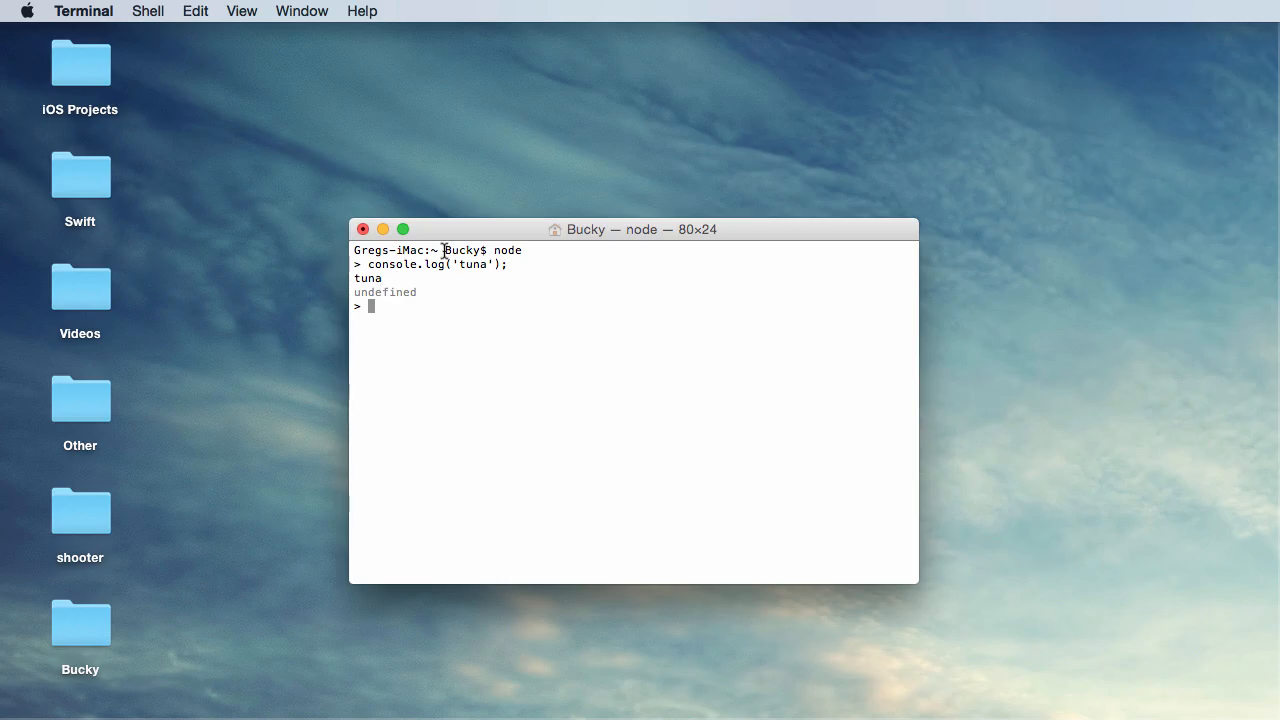
pyautogui.click(84, 12)
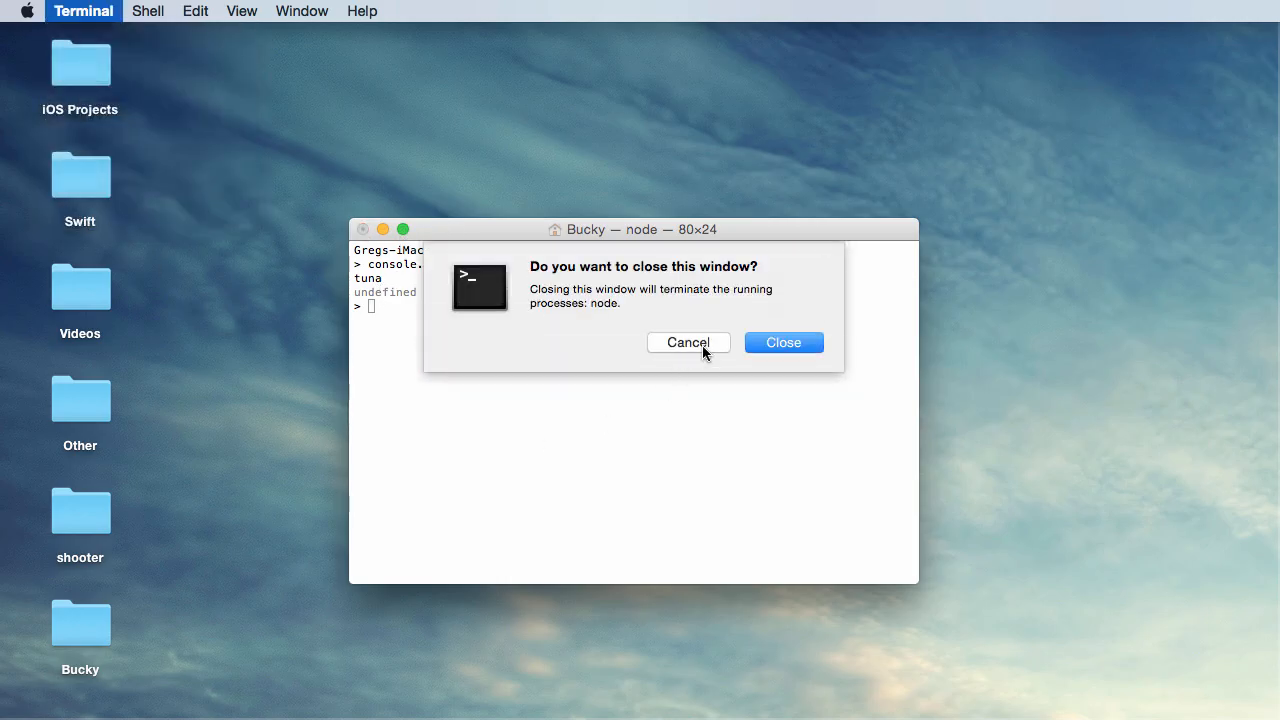
pyautogui.click(784, 342)
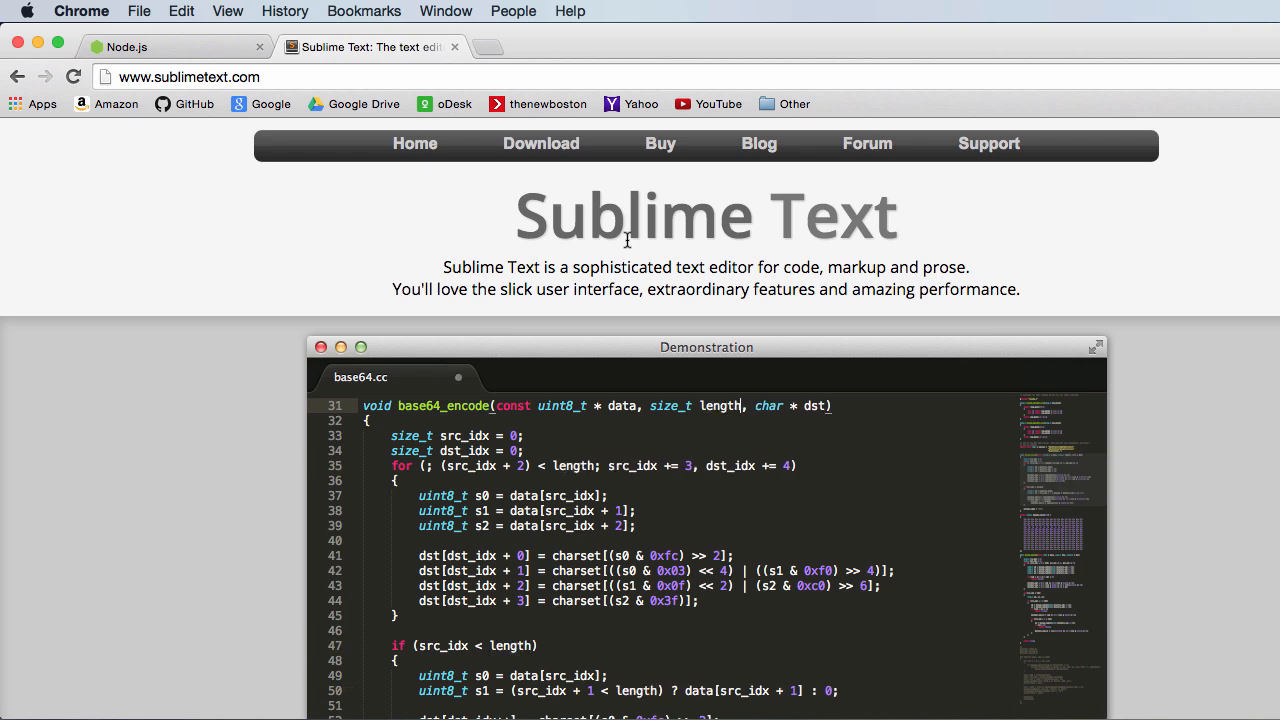
# Step: Download Sublime Text 2 for OS X from sublimetext.com and open the downloaded .dmg
pyautogui.scroll(-3)
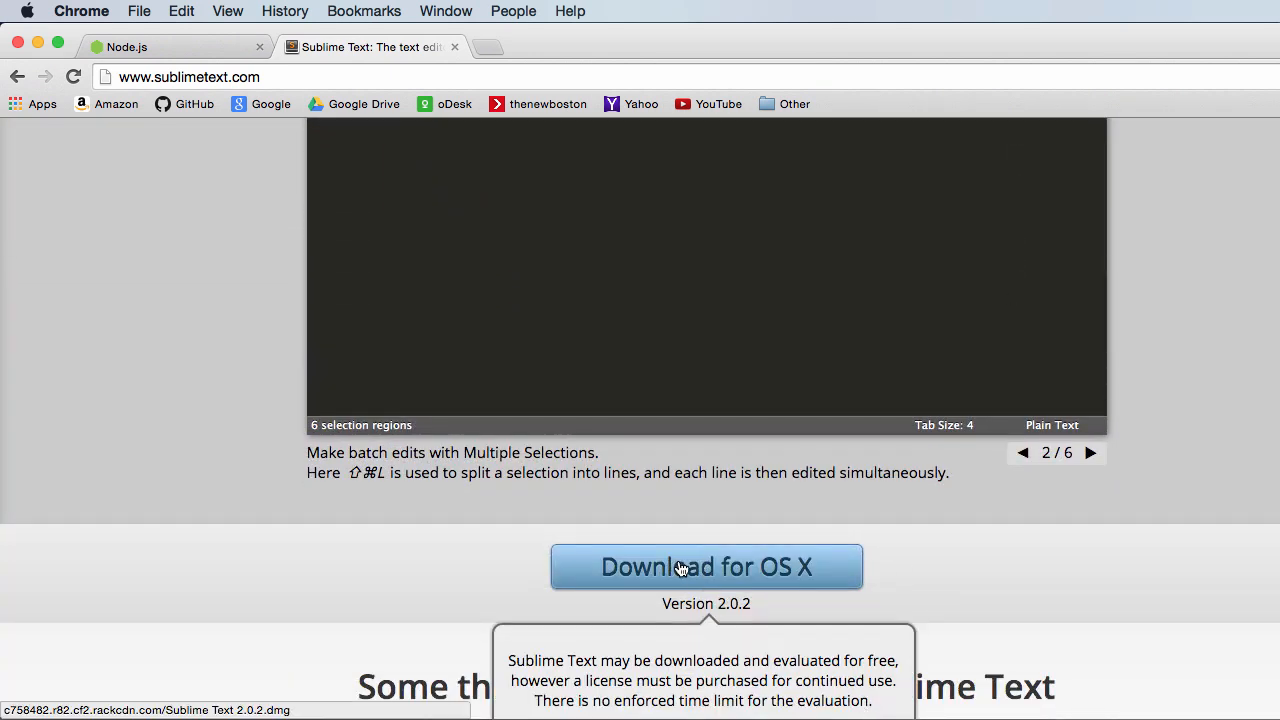
pyautogui.click(706, 566)
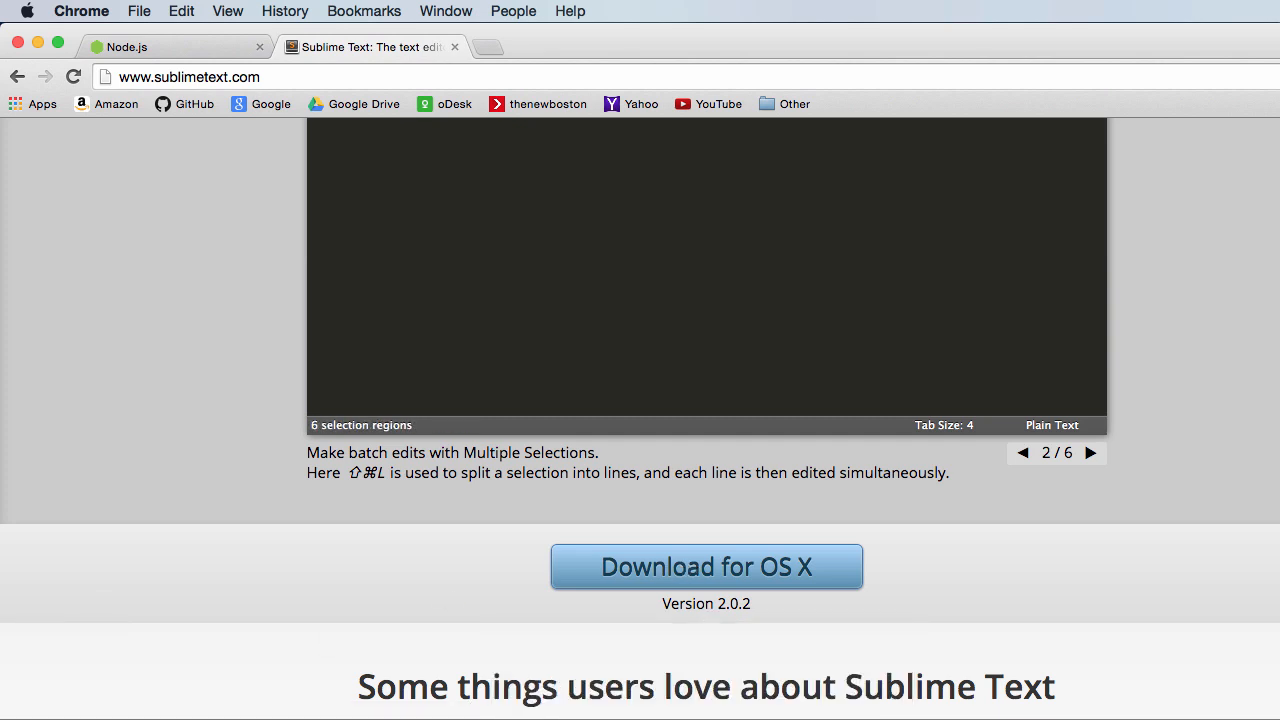
pyautogui.click(706, 566)
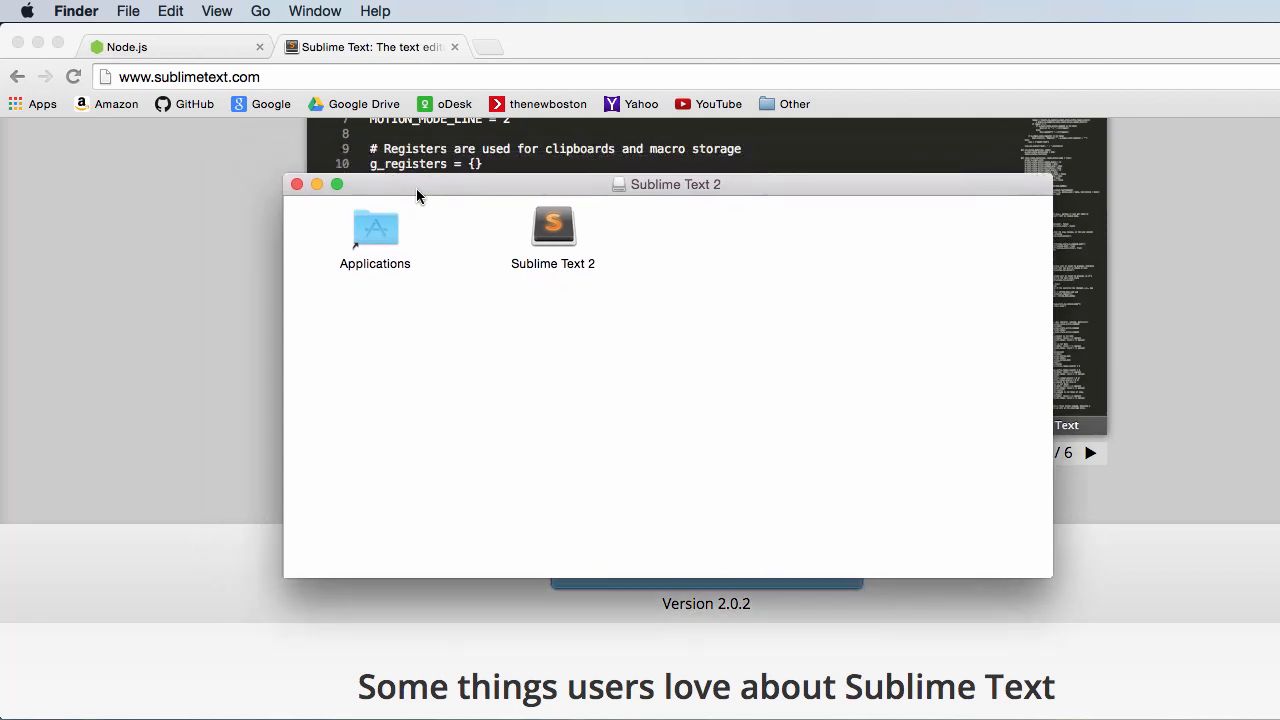
# Step: Launch Sublime Text 2 from its disk image to get an empty untitled document
pyautogui.click(552, 224)
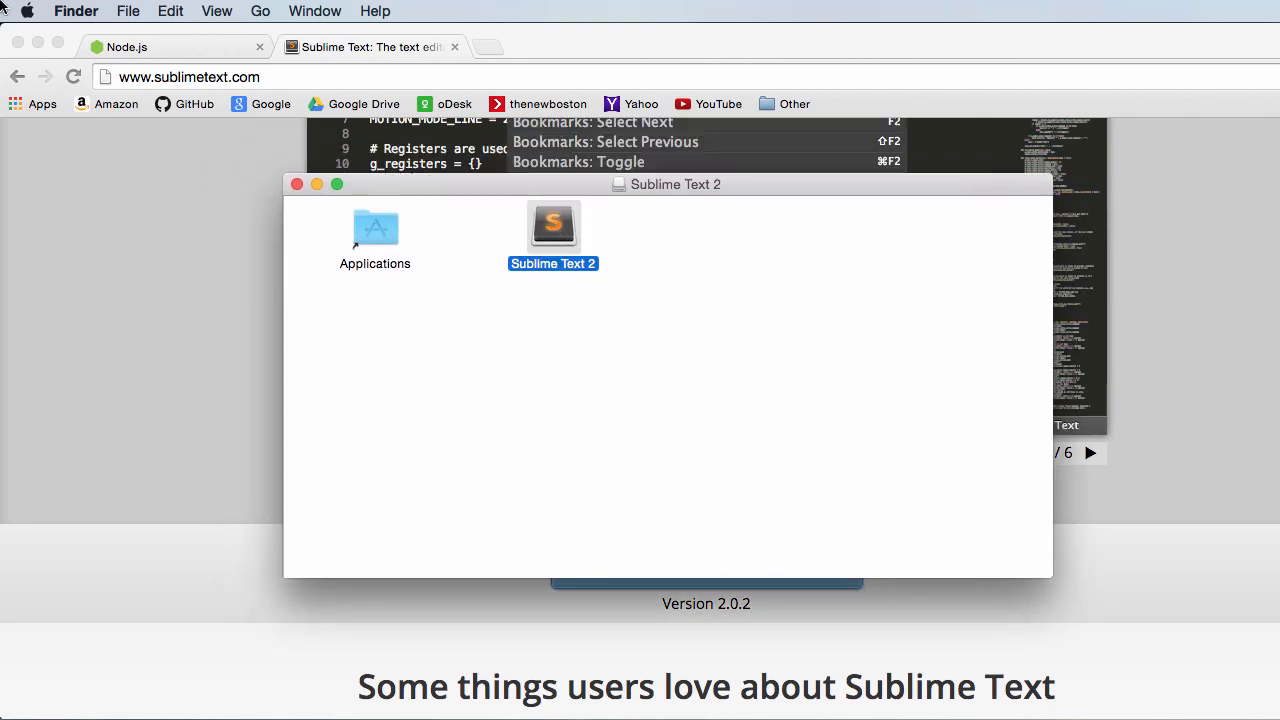
pyautogui.doubleClick(552, 224)
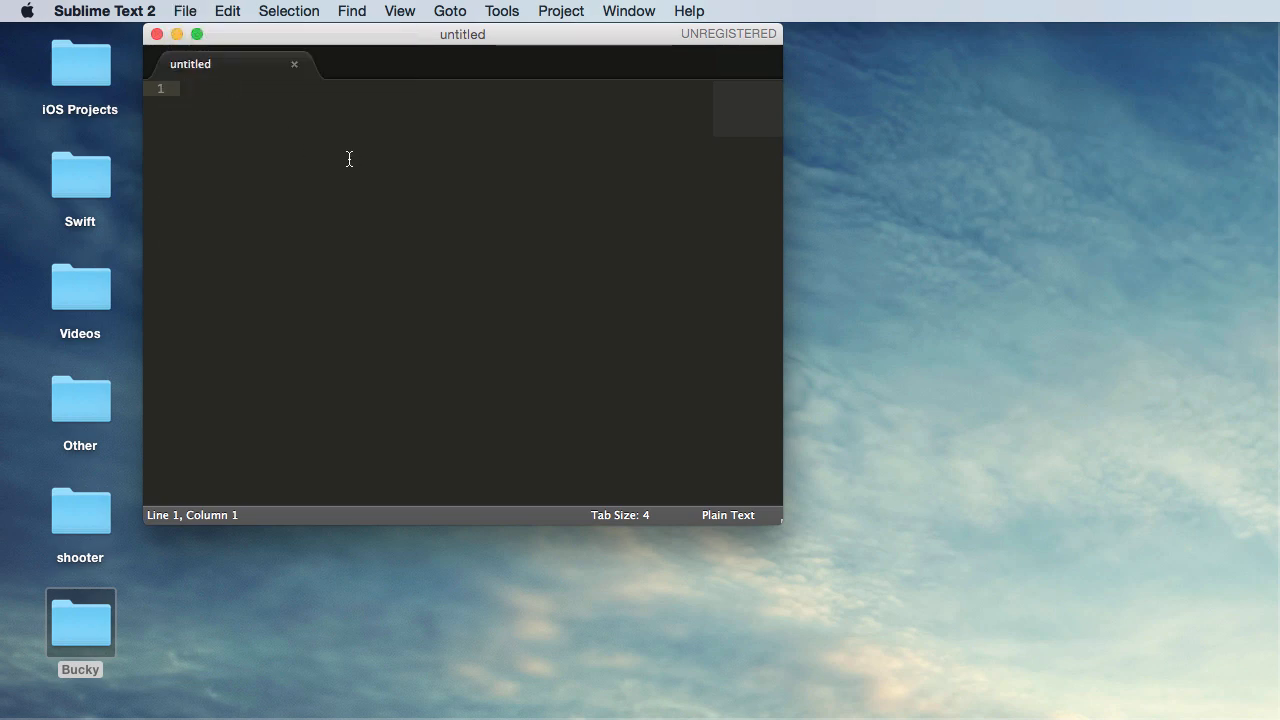
# Step: Save the empty document as app.js in the Desktop/Bucky folder via File > Save
pyautogui.click(186, 12)
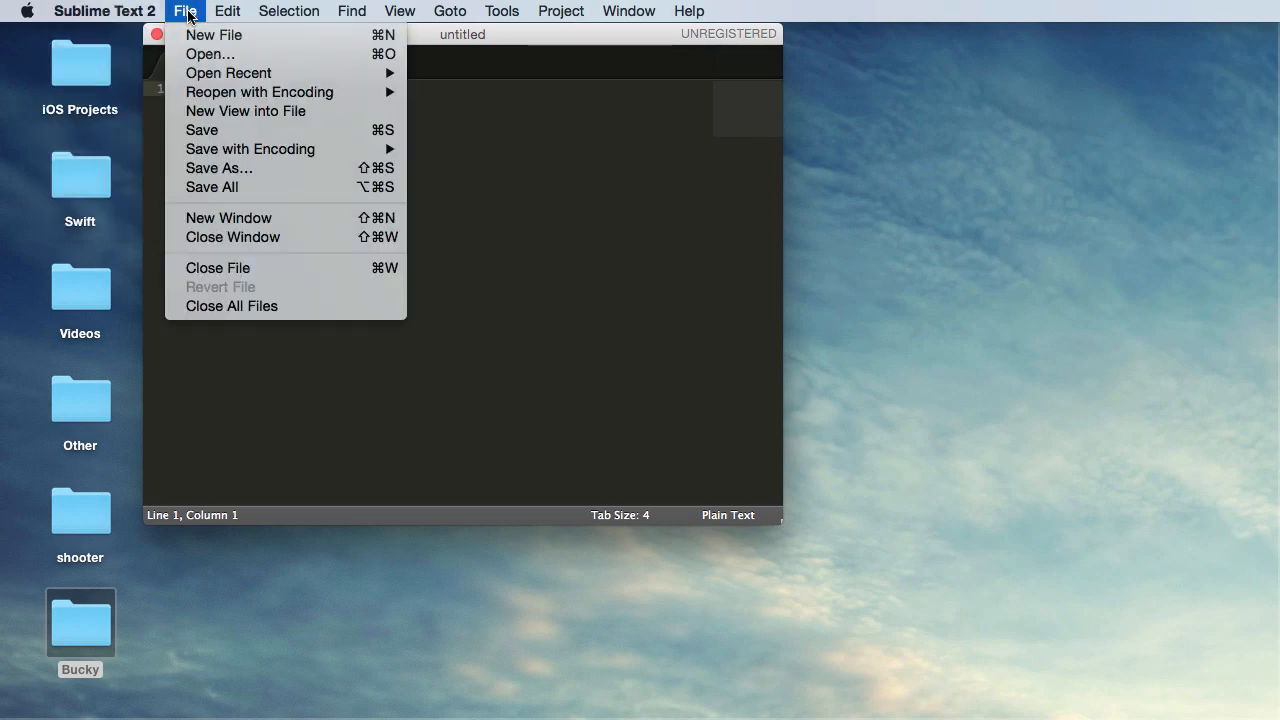
pyautogui.click(218, 168)
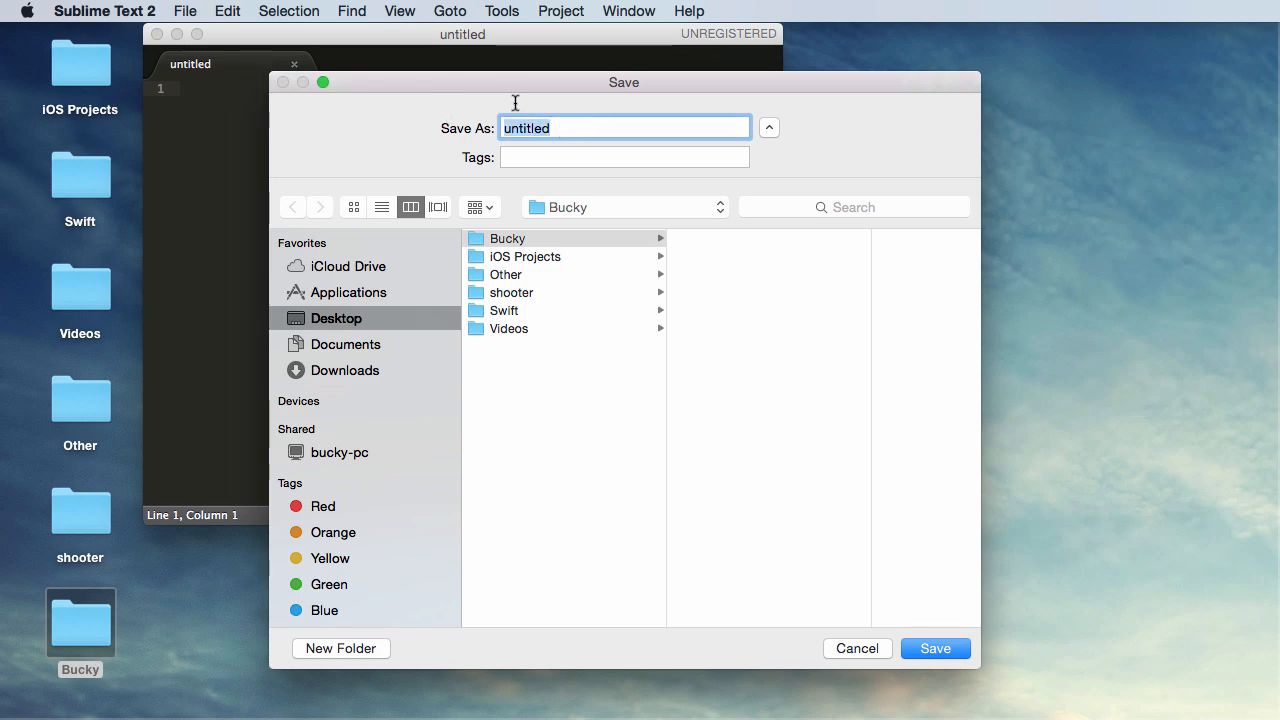
pyautogui.write('app.')
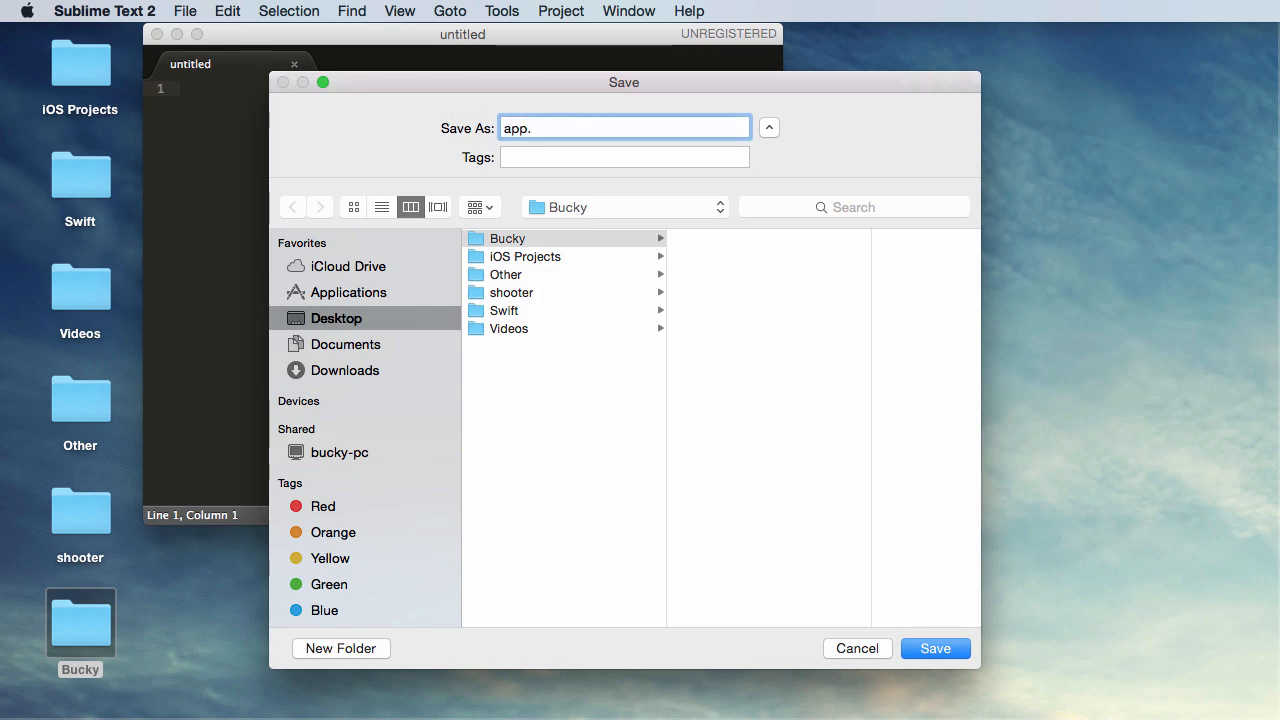
pyautogui.write('js')
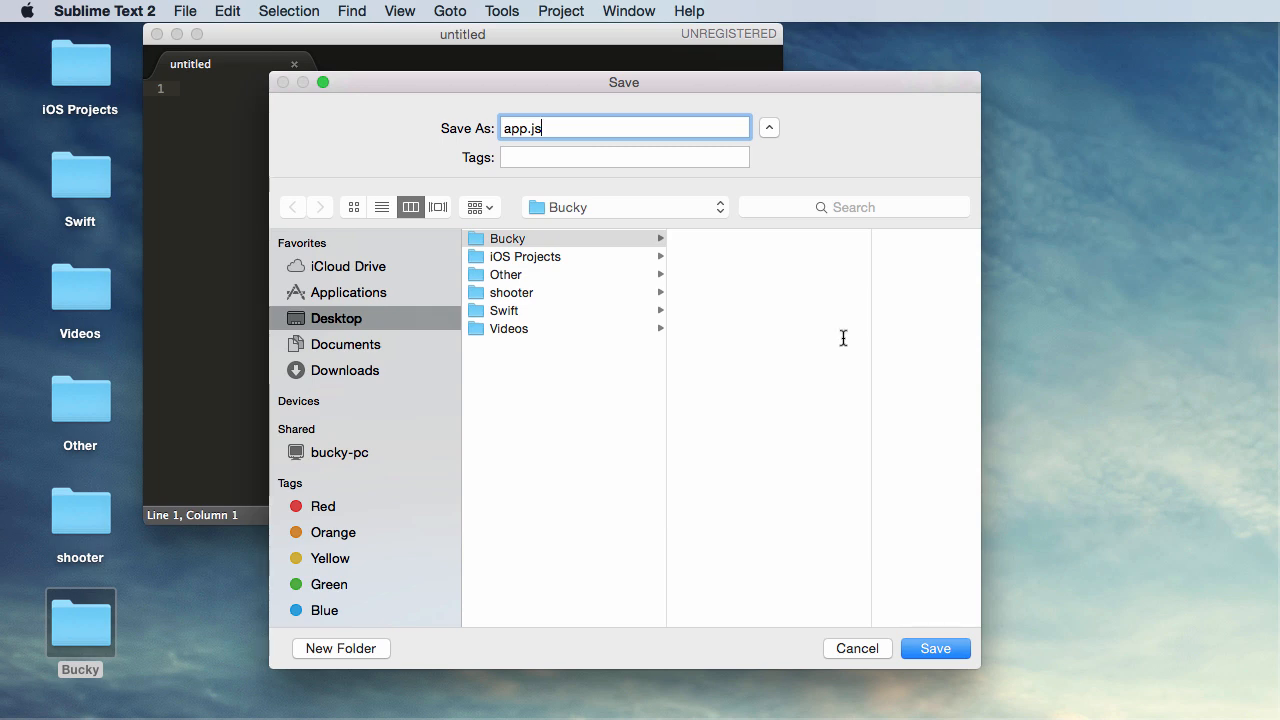
pyautogui.moveTo(734, 348)
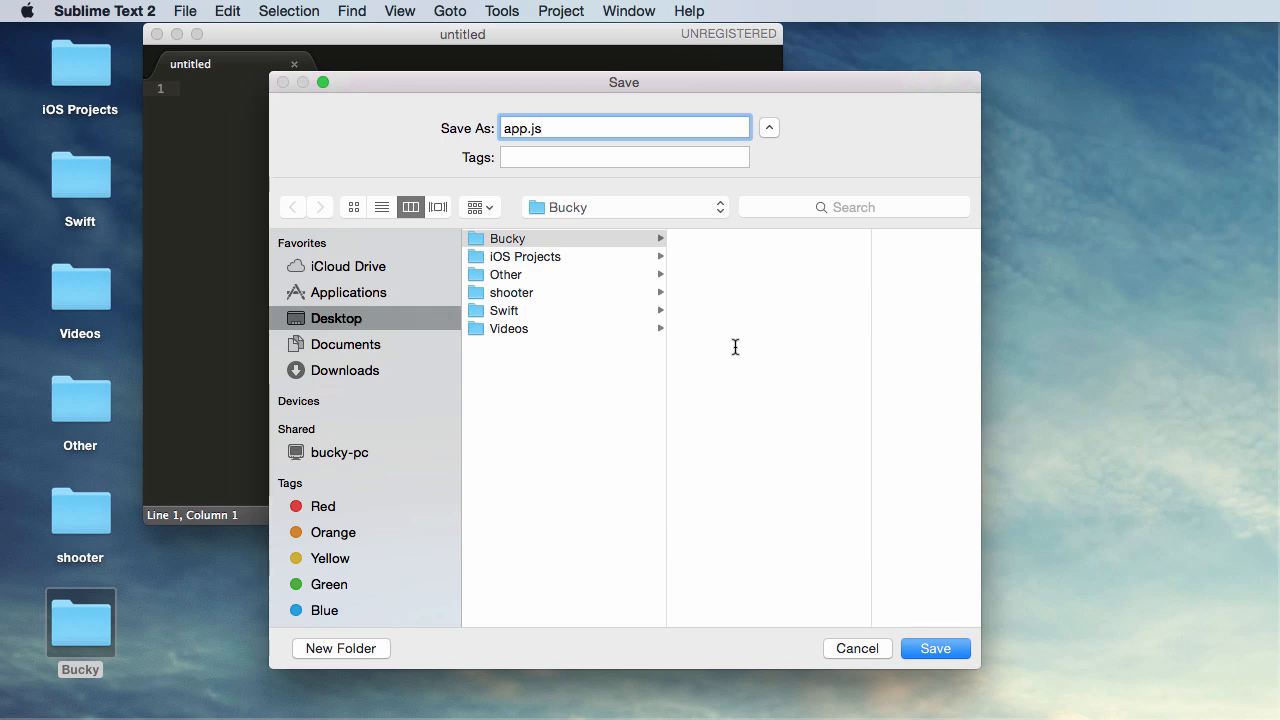
pyautogui.moveTo(920, 588)
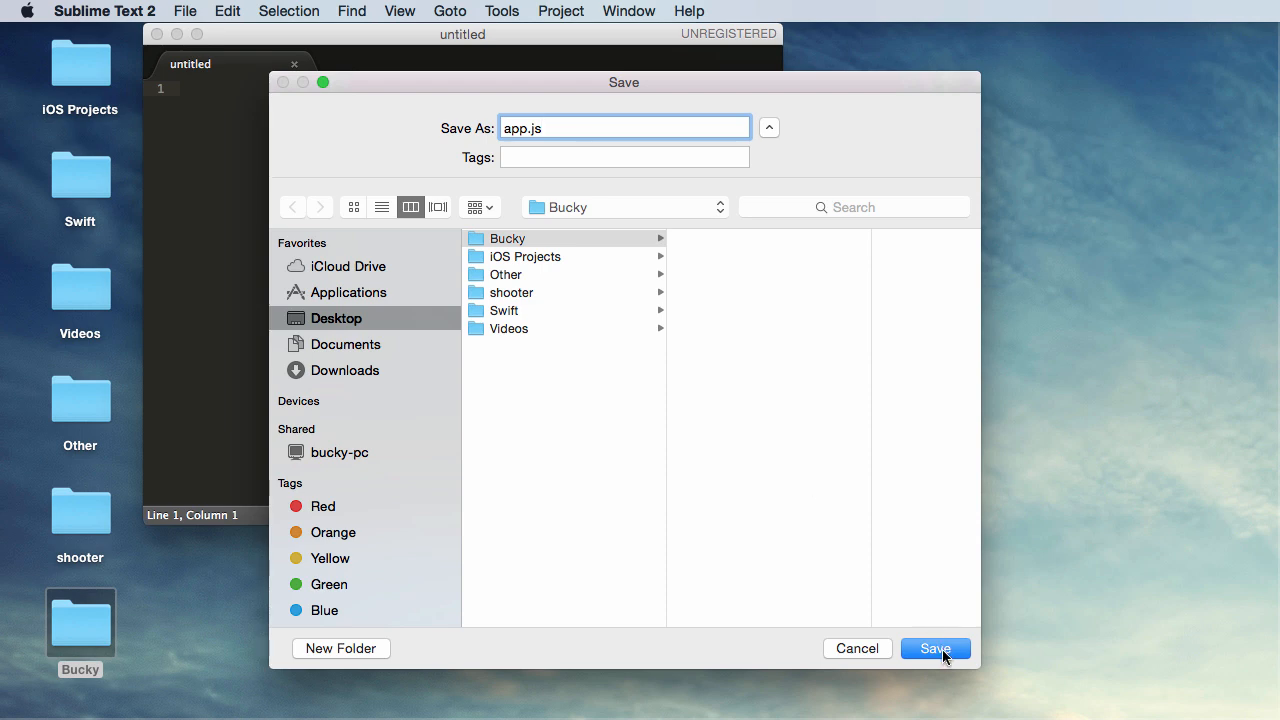
pyautogui.click(936, 648)
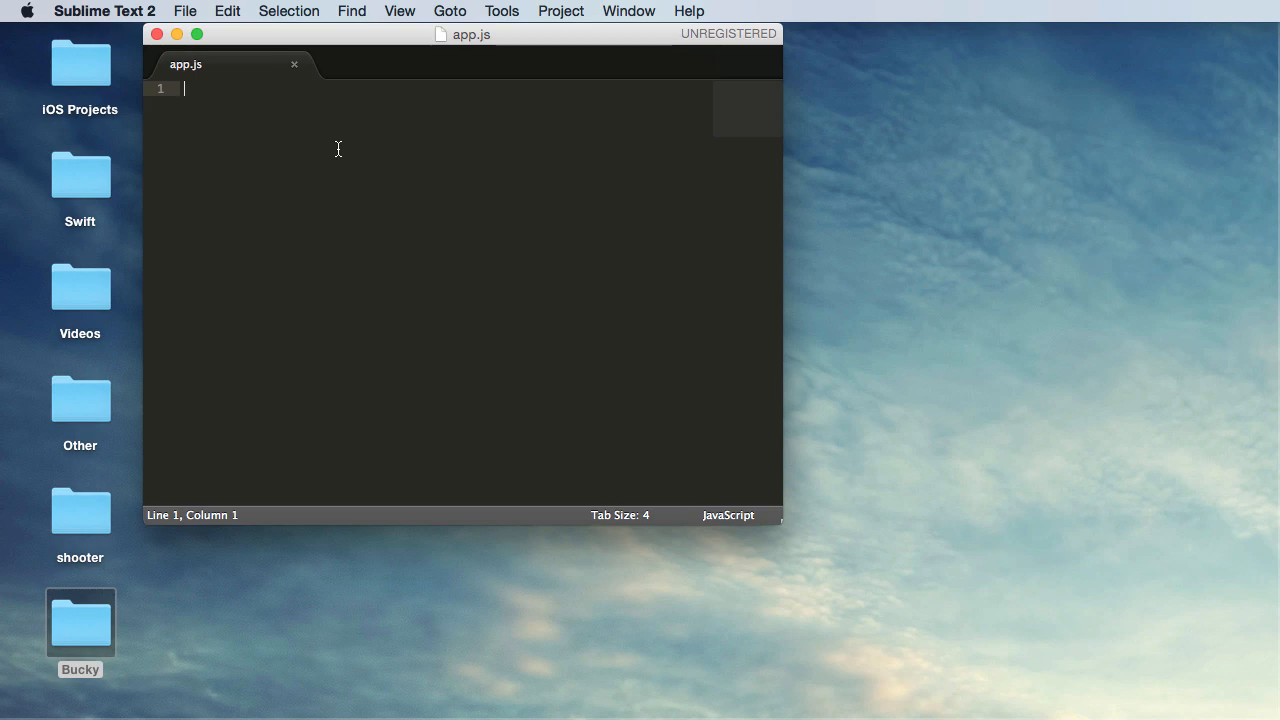
# Step: Write console.log('bacon'); into app.js and save the file
pyautogui.write('consol')
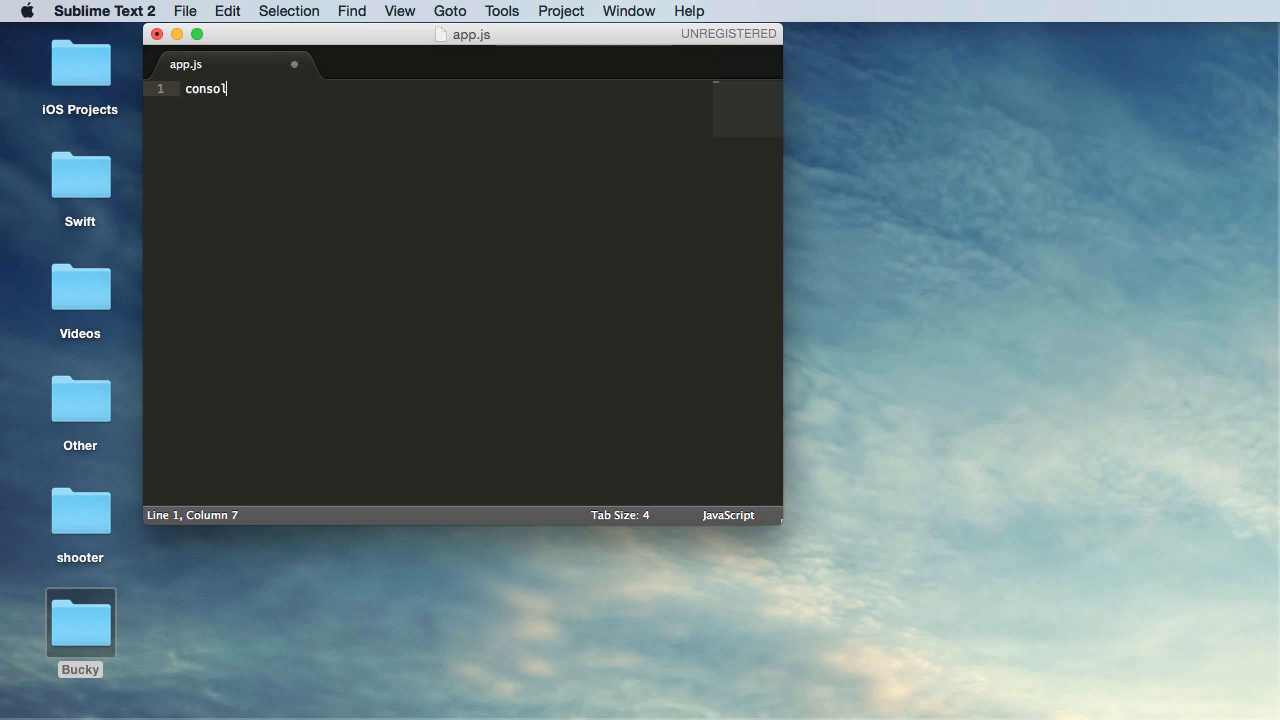
pyautogui.write("e.log('")
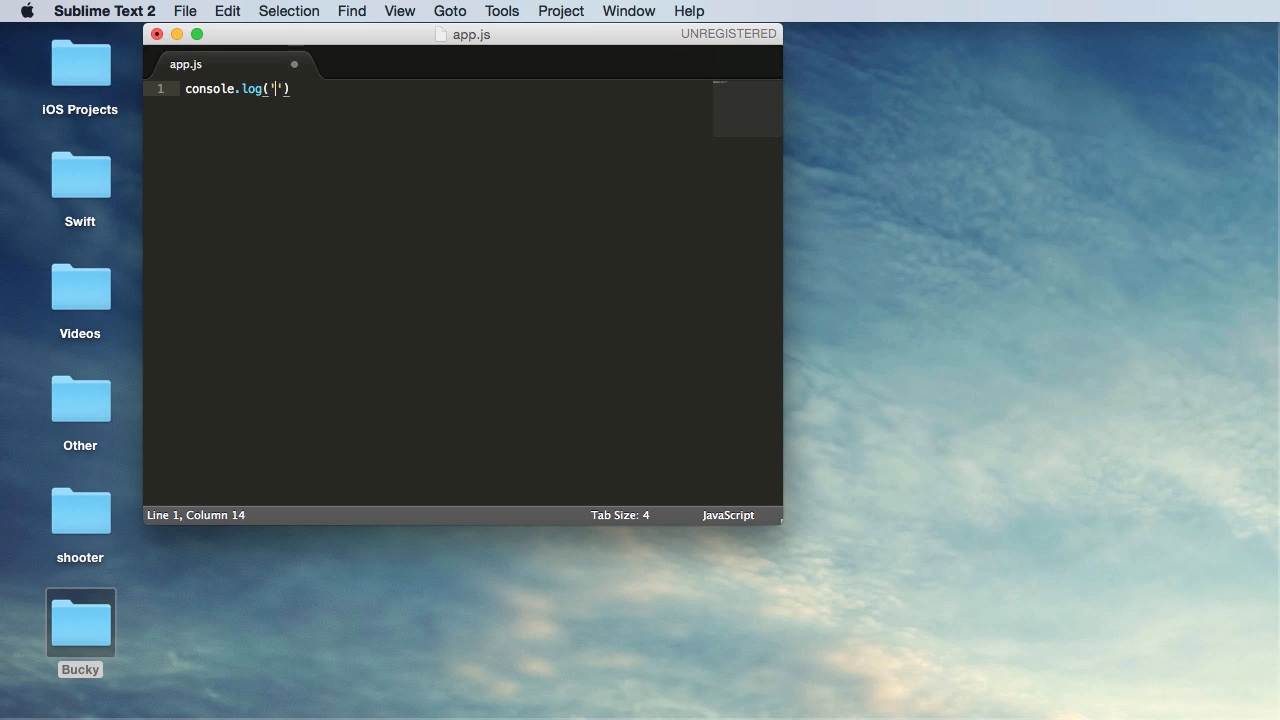
pyautogui.write('bacon')
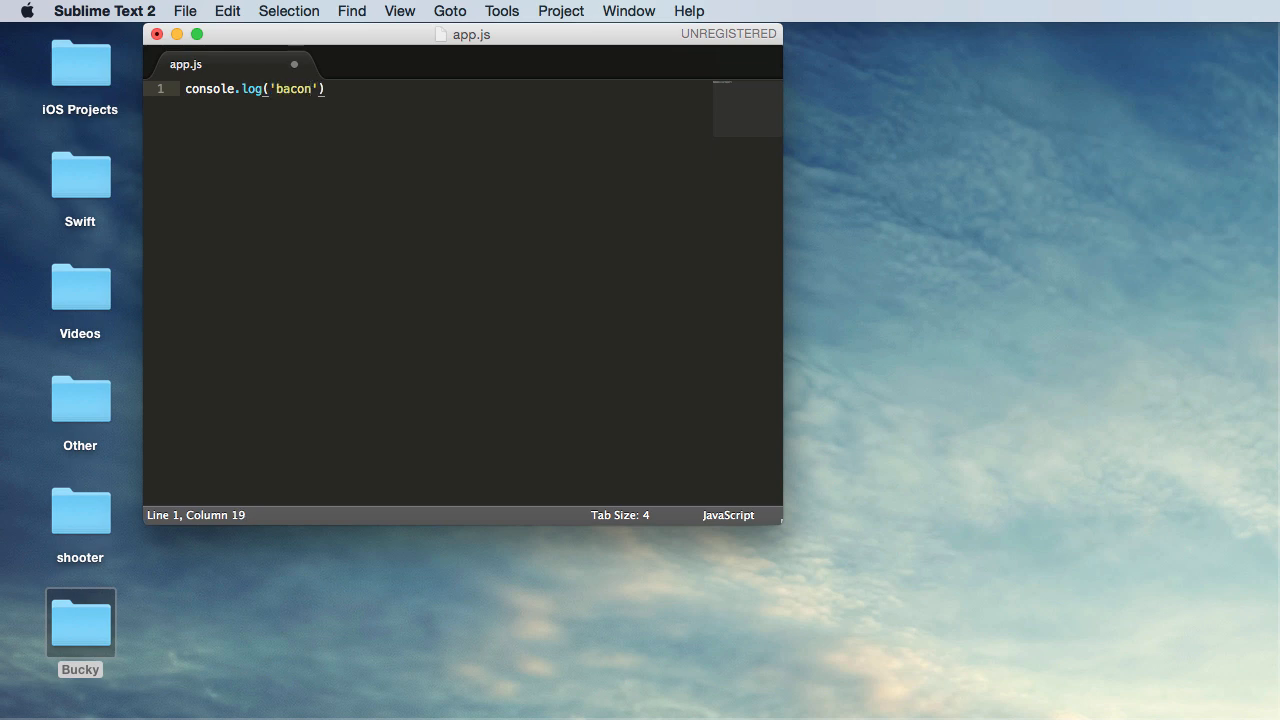
pyautogui.write(';')
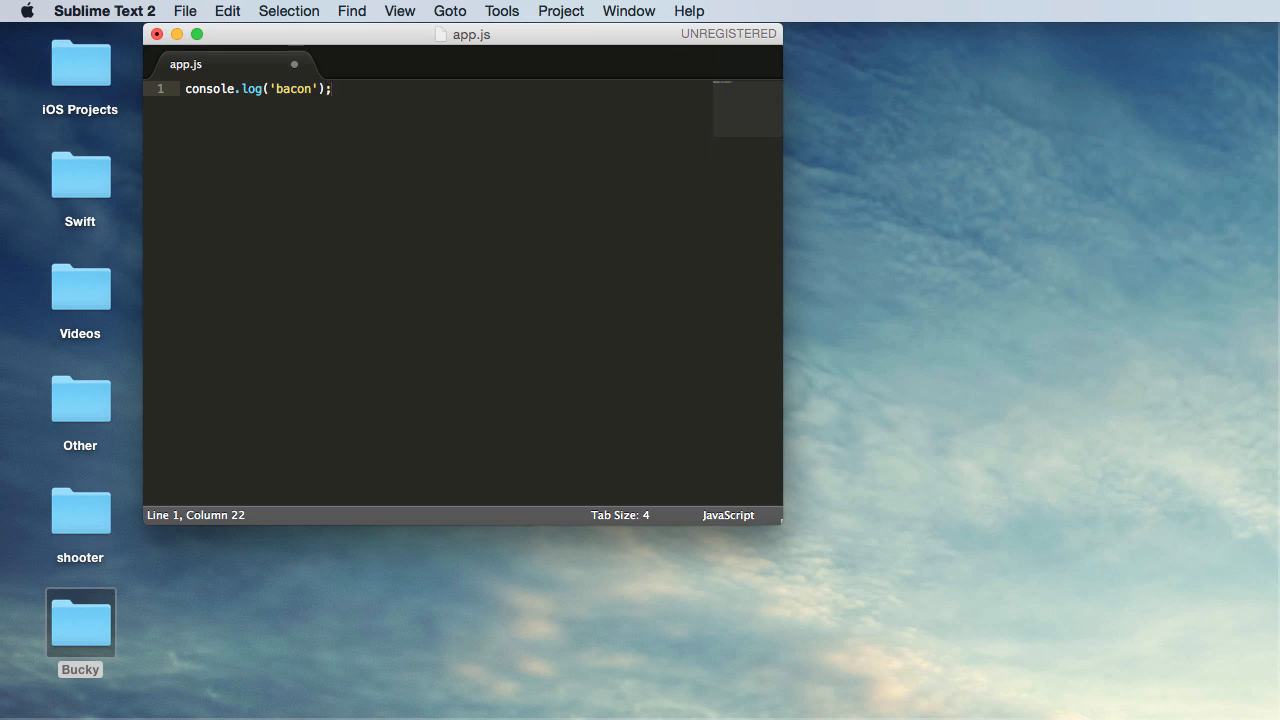
pyautogui.click(184, 12)
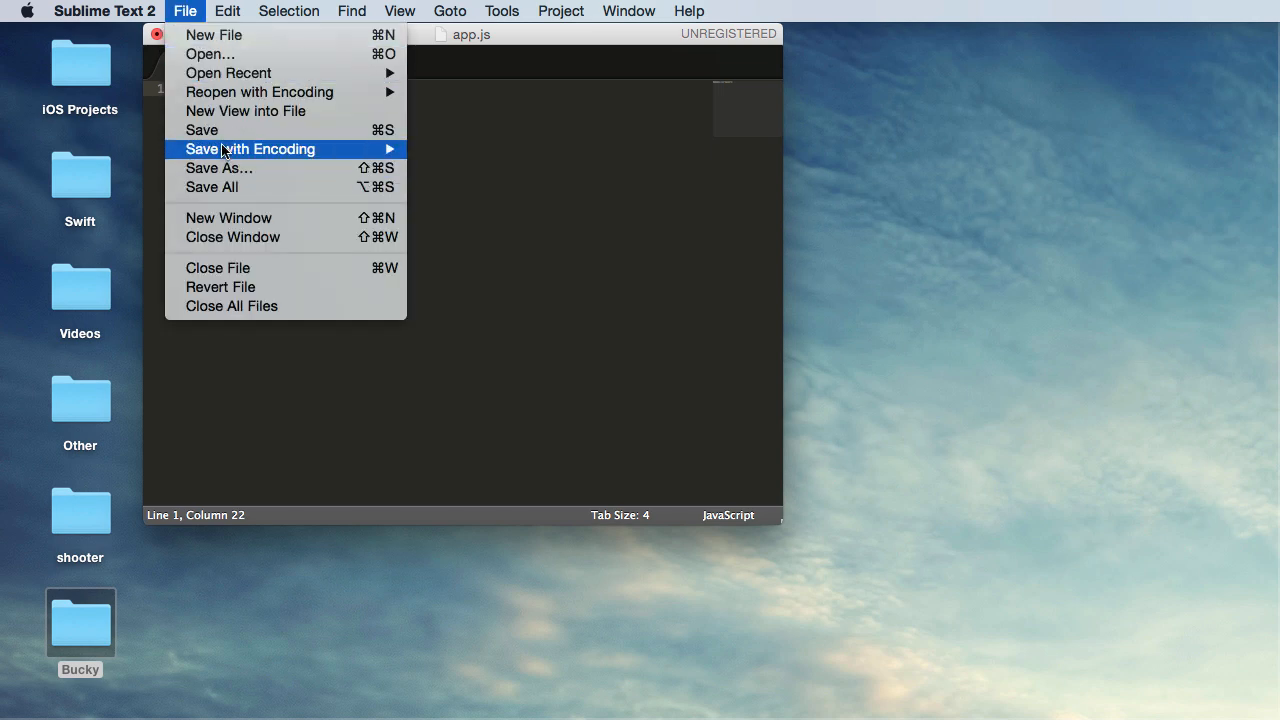
pyautogui.click(200, 128)
pyautogui.write('cd')
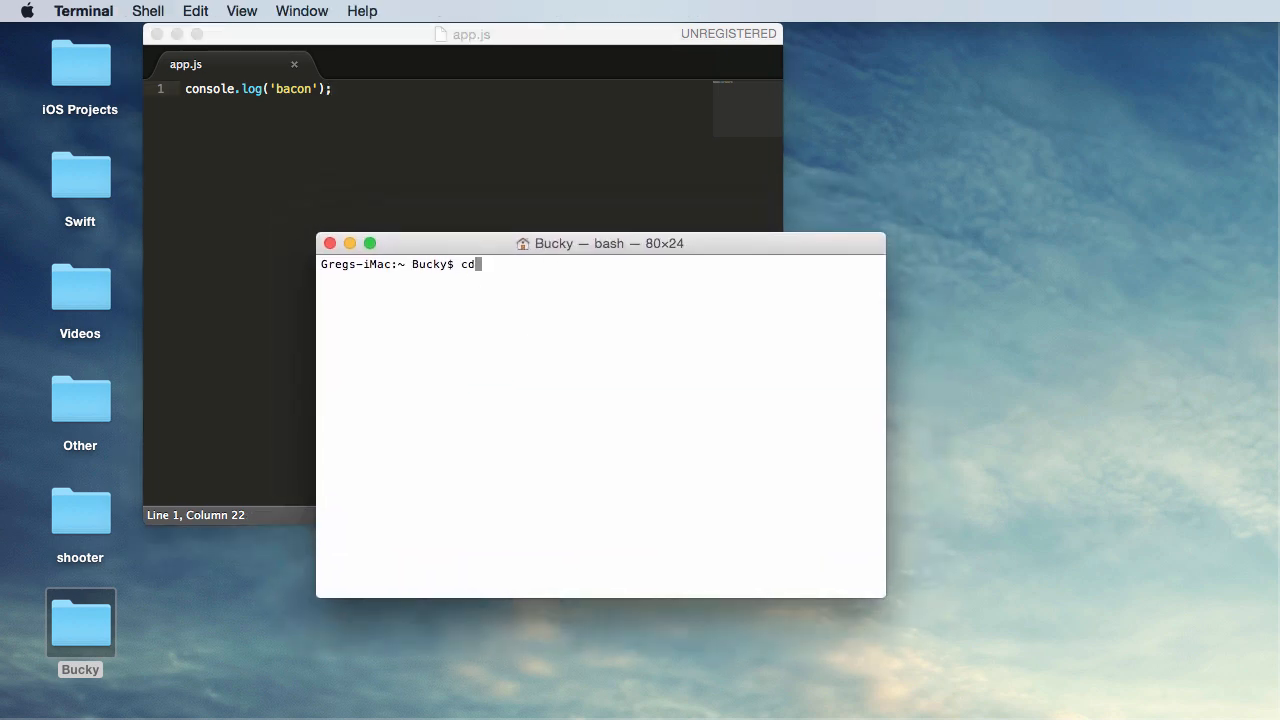
# Step: Change into Desktop/Bucky and run node app.js so it prints bacon
pyautogui.write('Desktop')
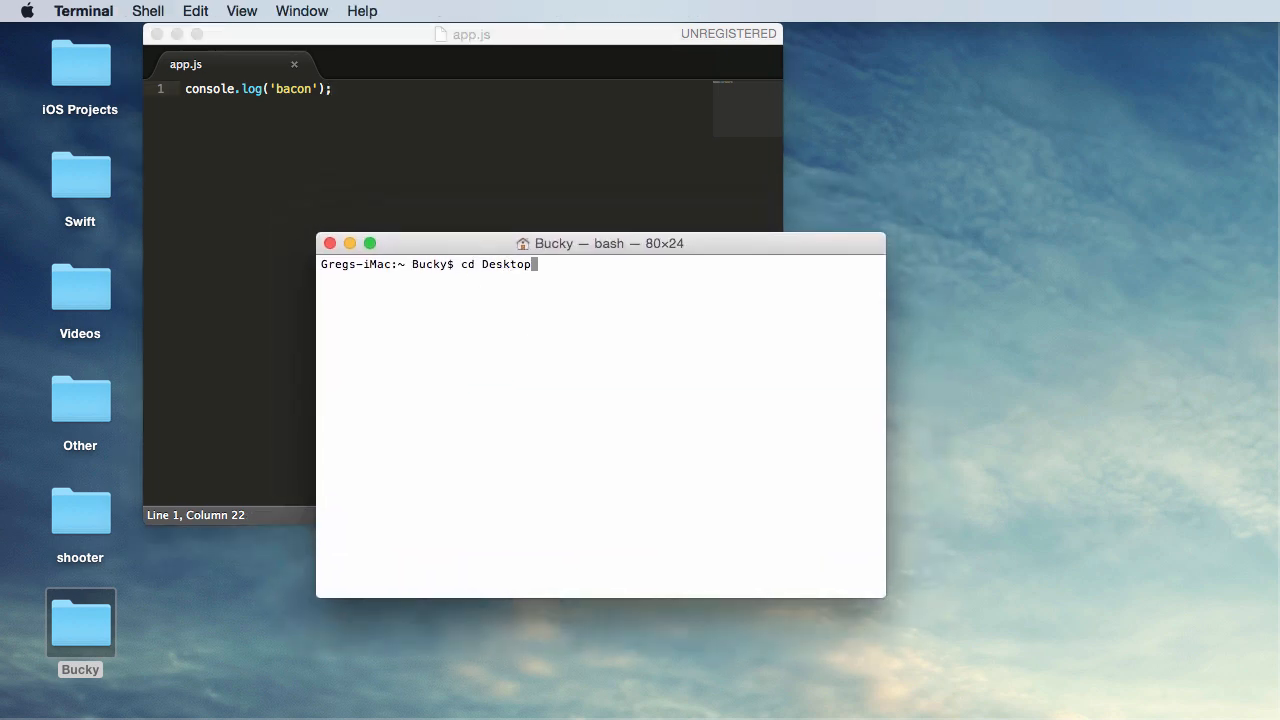
pyautogui.write('/Bucky')
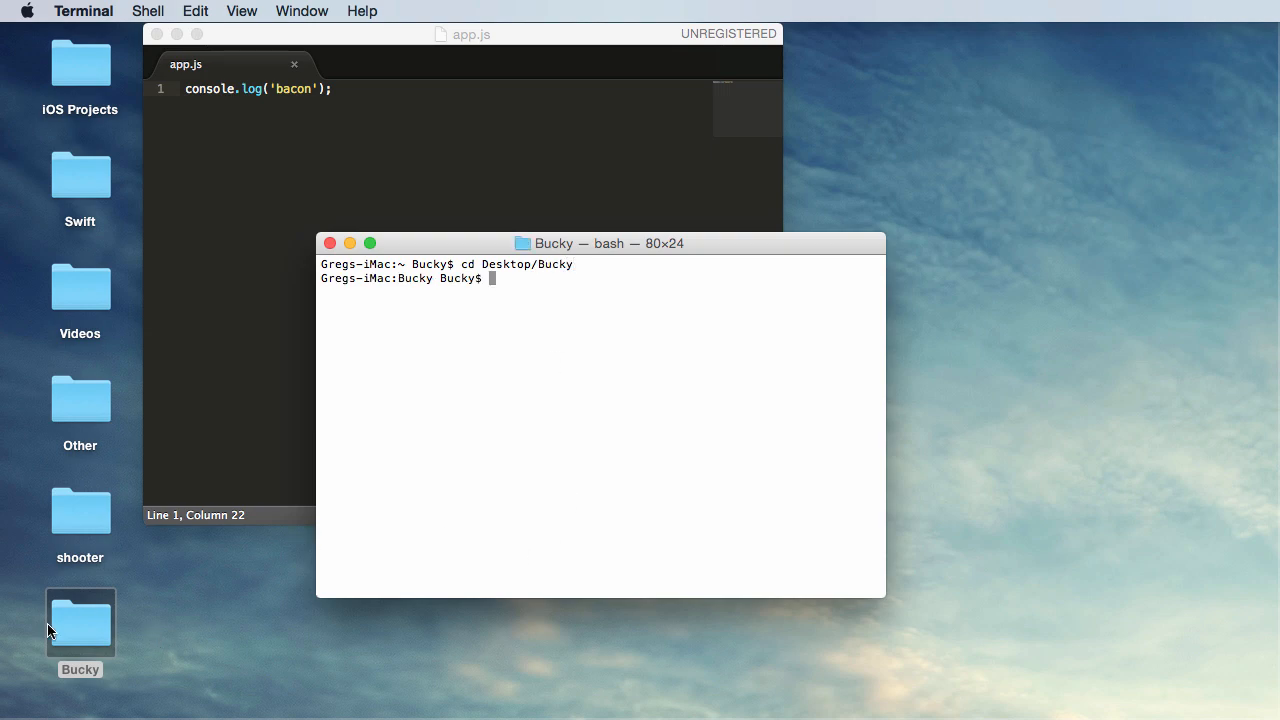
pyautogui.moveTo(718, 344)
pyautogui.write('ls')
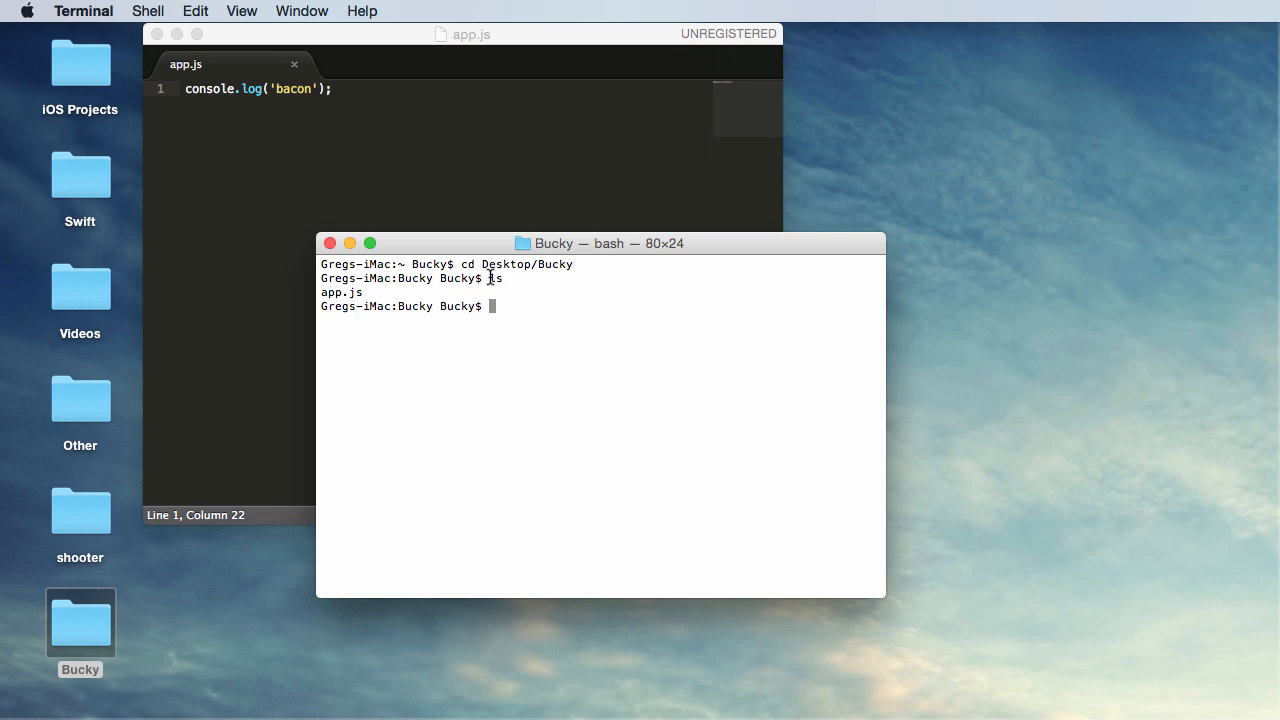
pyautogui.moveTo(340, 292)
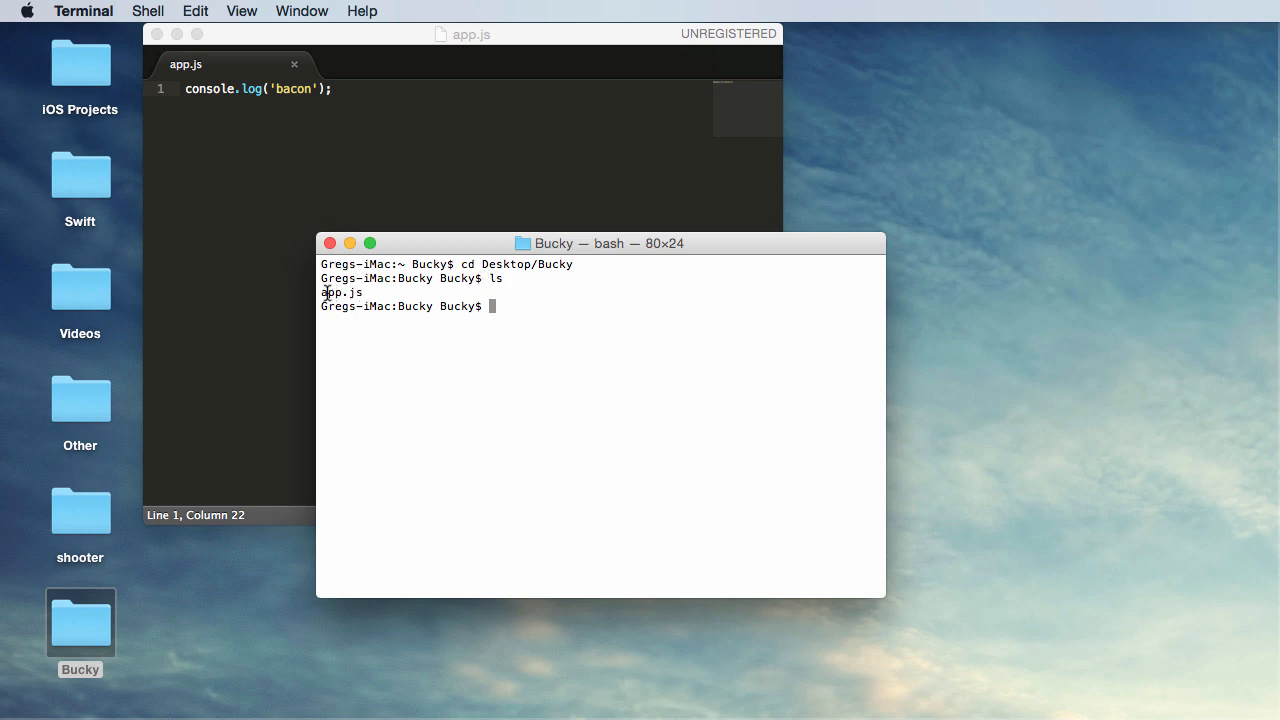
pyautogui.moveTo(508, 308)
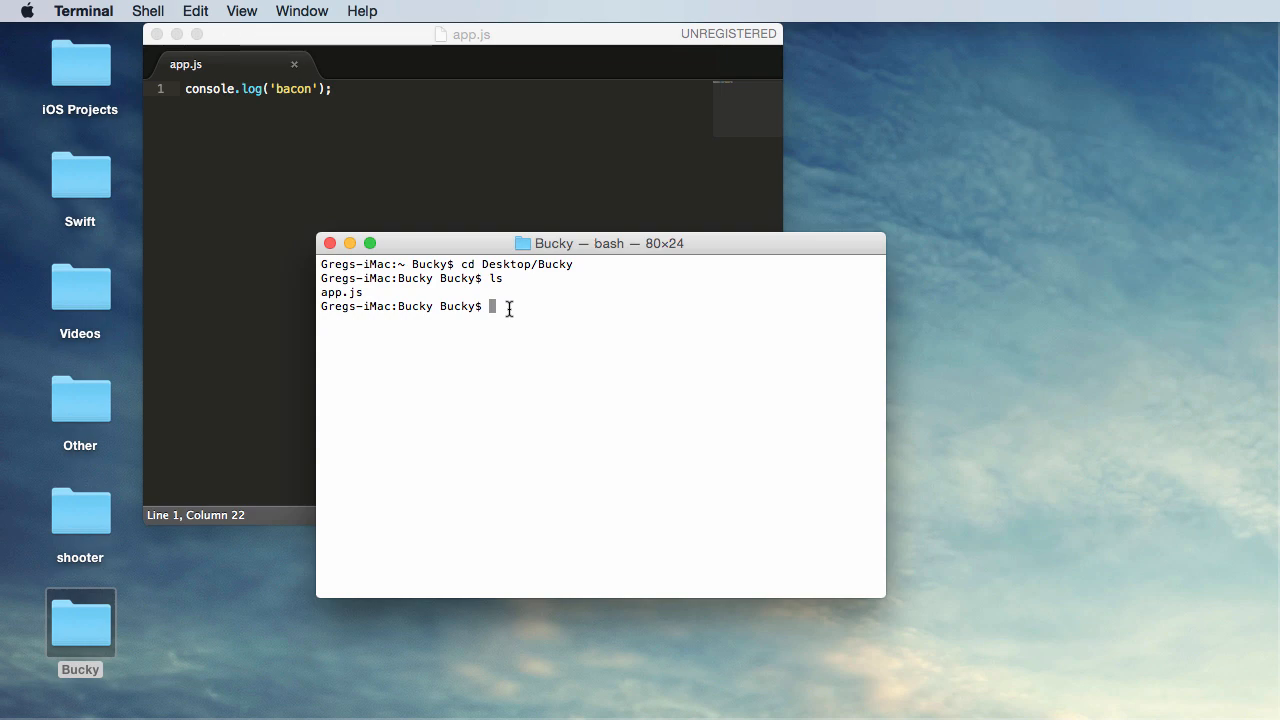
pyautogui.write('n')
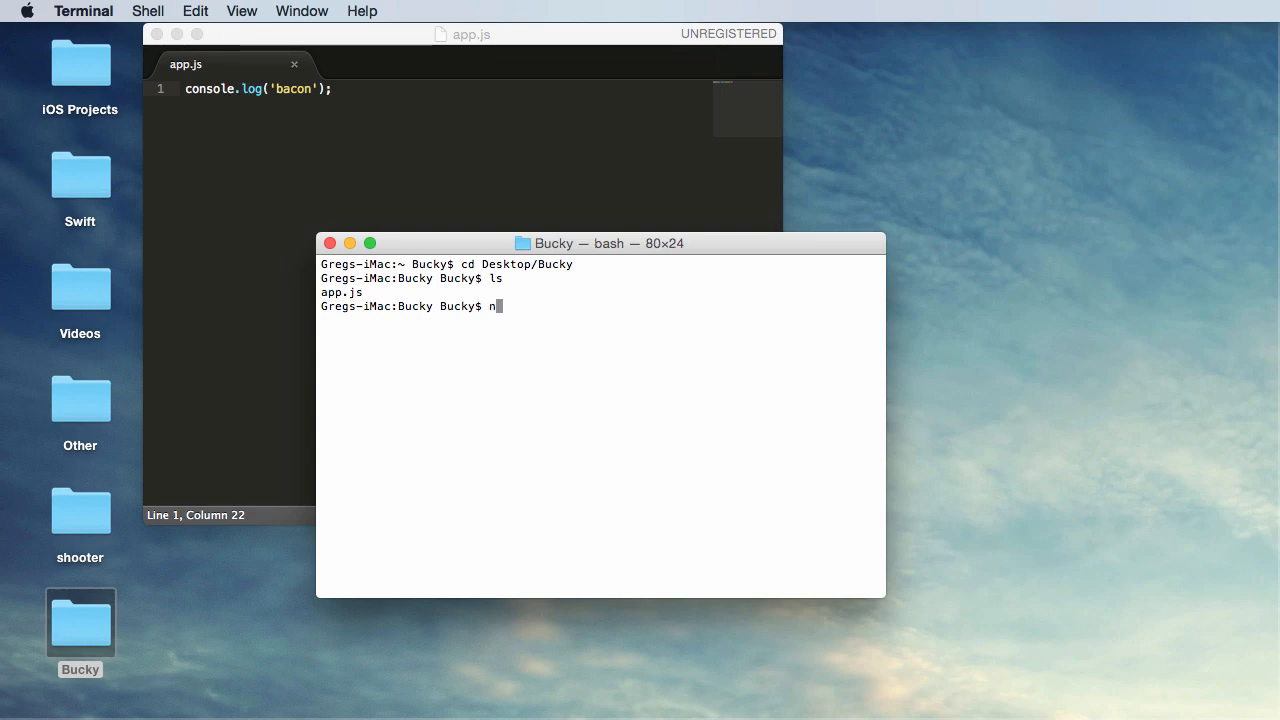
pyautogui.write('ode app')
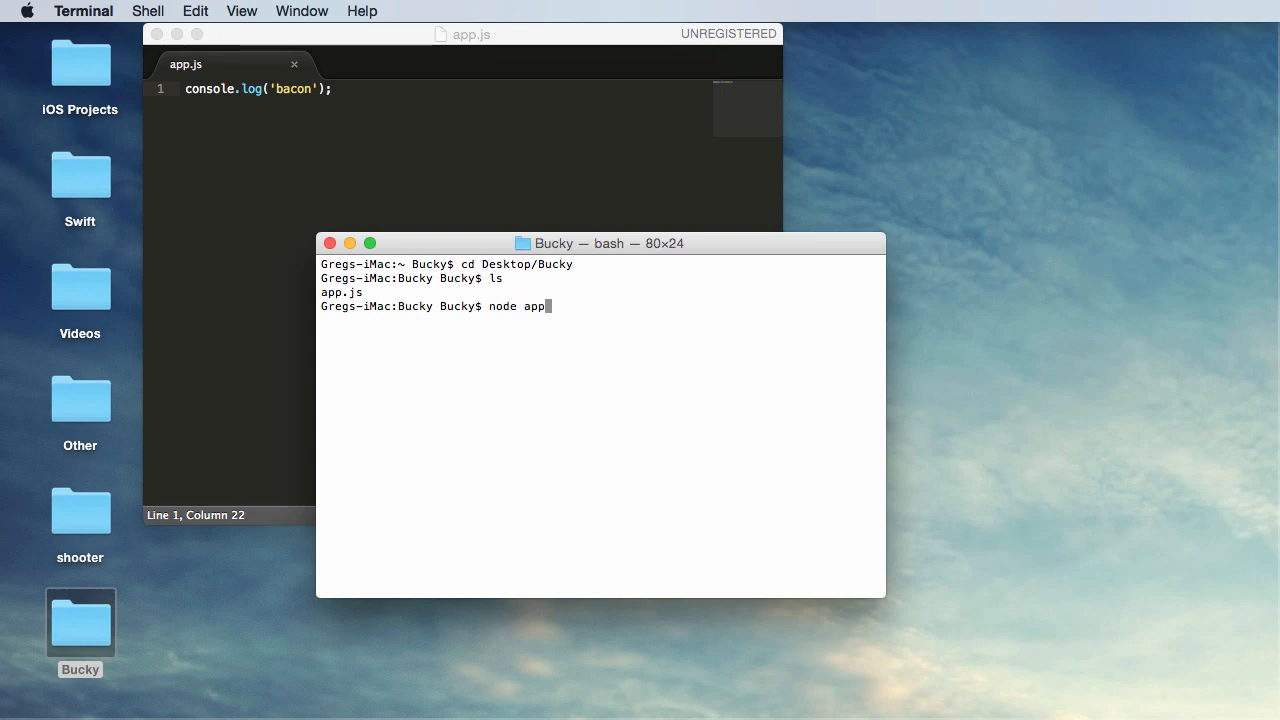
pyautogui.write('.js')
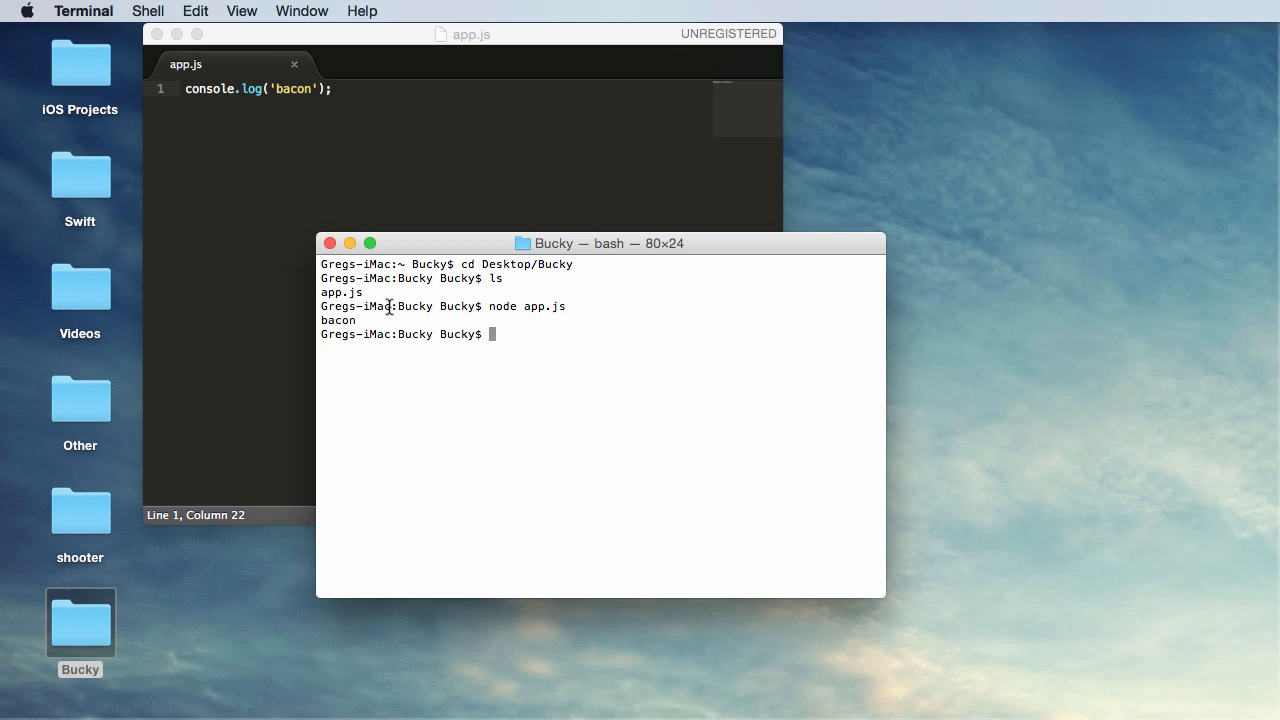
# Step: Check the bacon output and close the shell session window
pyautogui.doubleClick(338, 320)
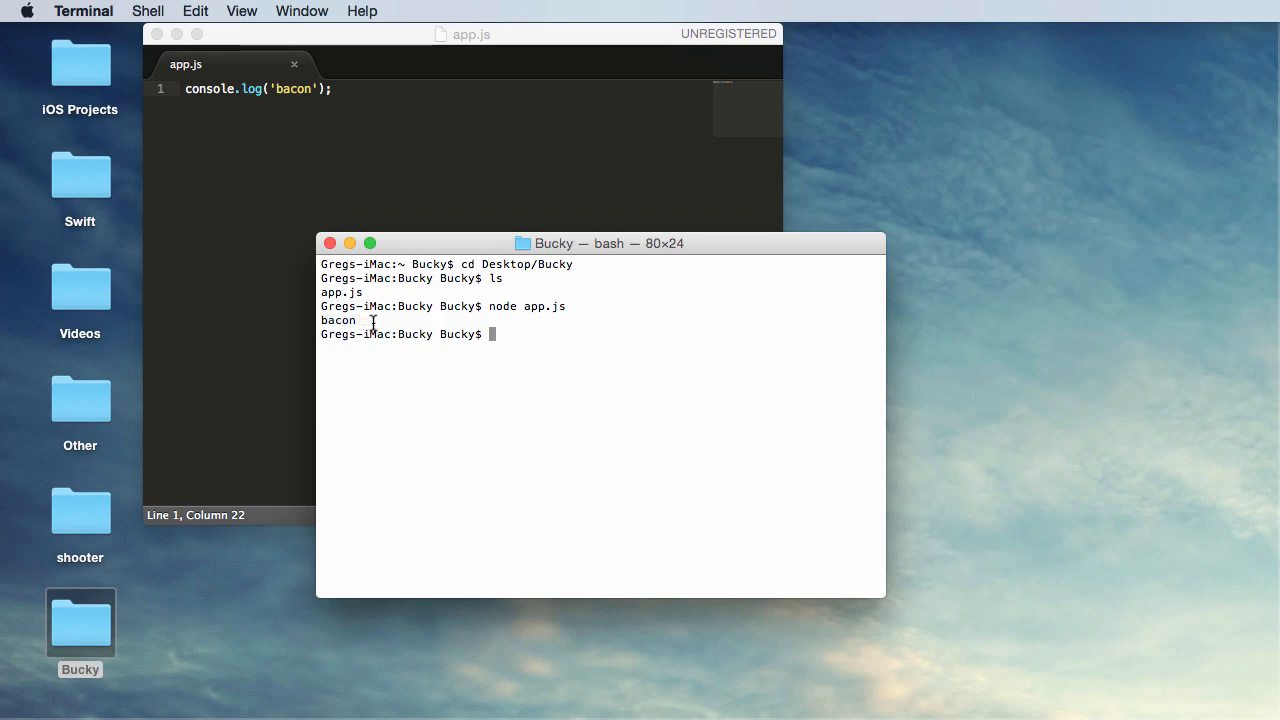
pyautogui.moveTo(392, 306)
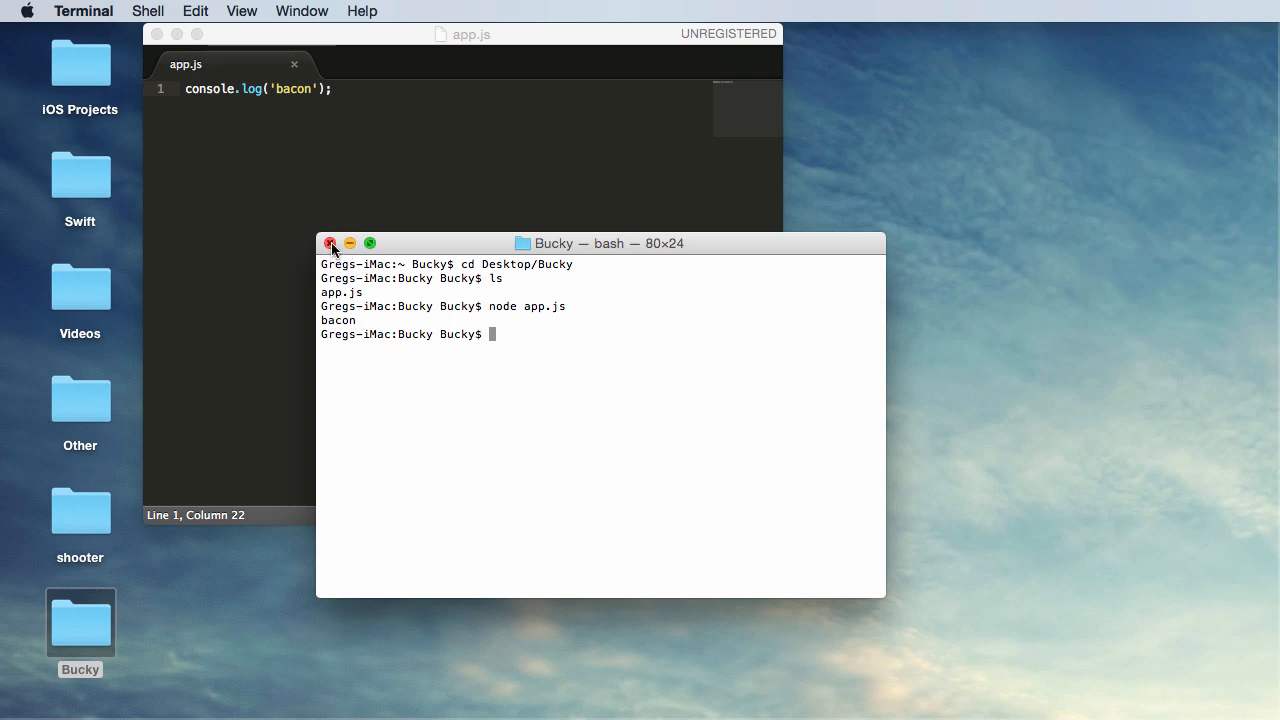
pyautogui.click(330, 244)
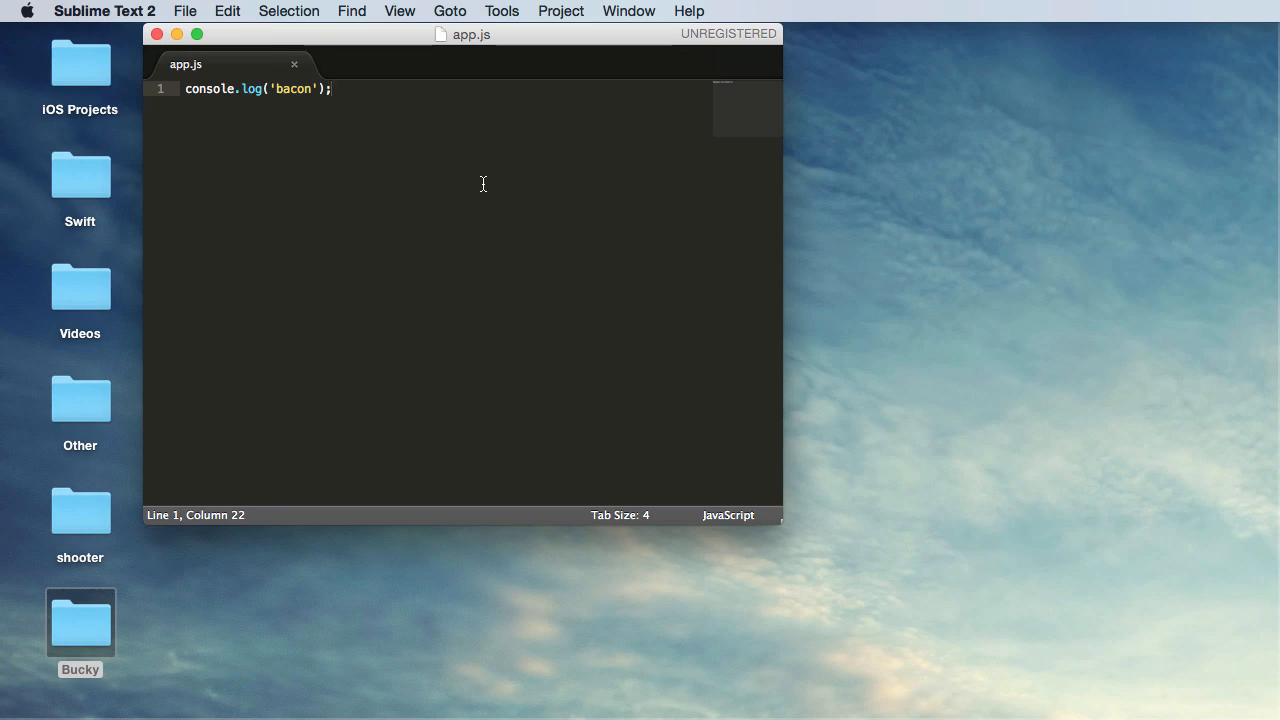
pyautogui.moveTo(488, 196)
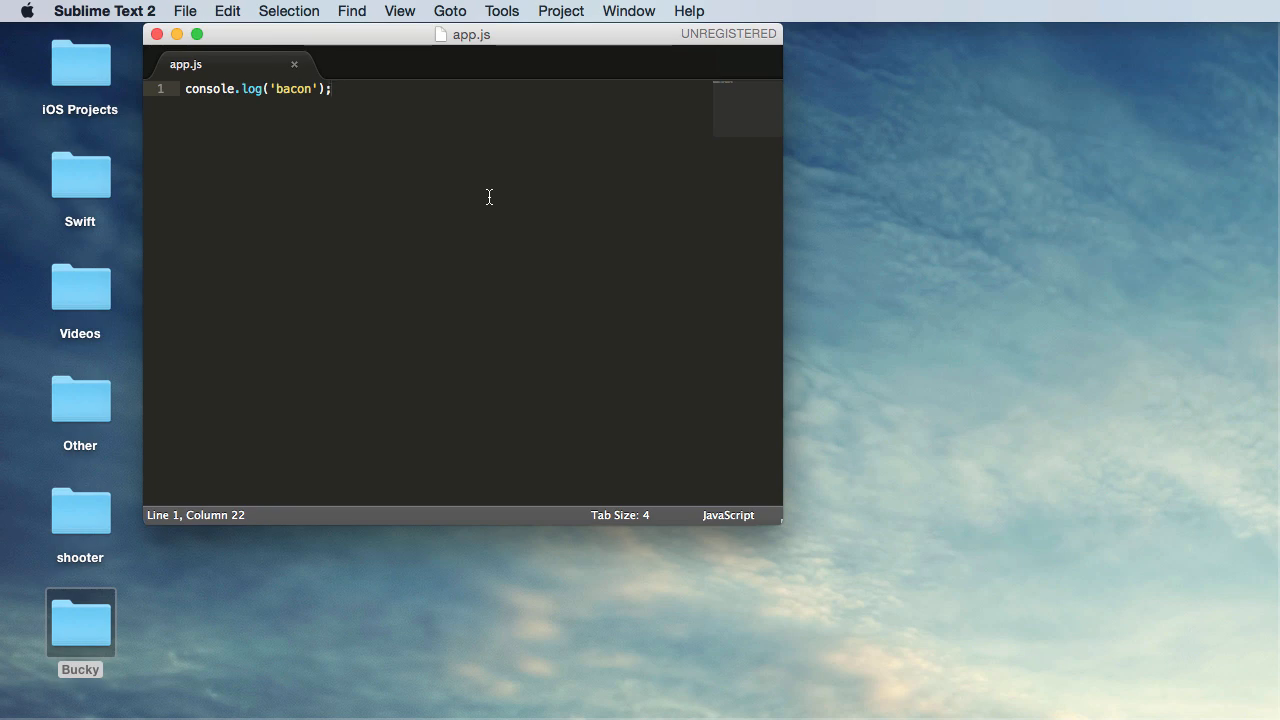
pyautogui.moveTo(508, 180)
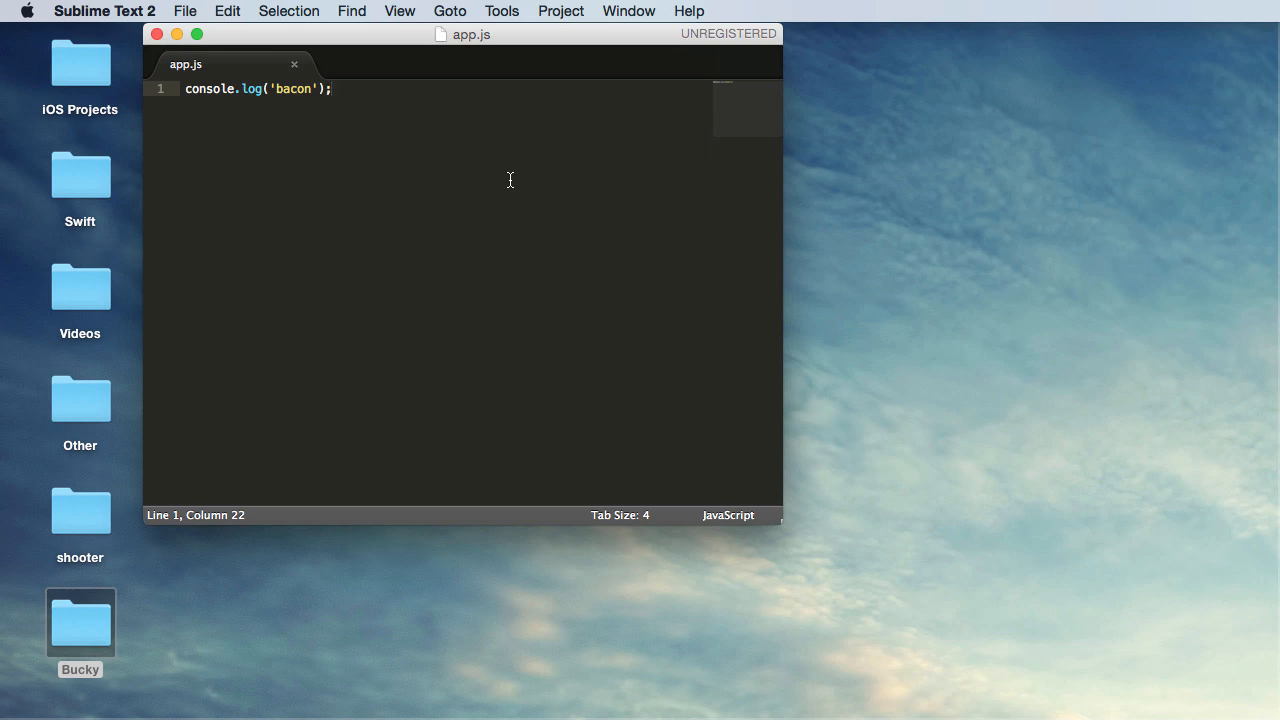
pyautogui.moveTo(472, 168)
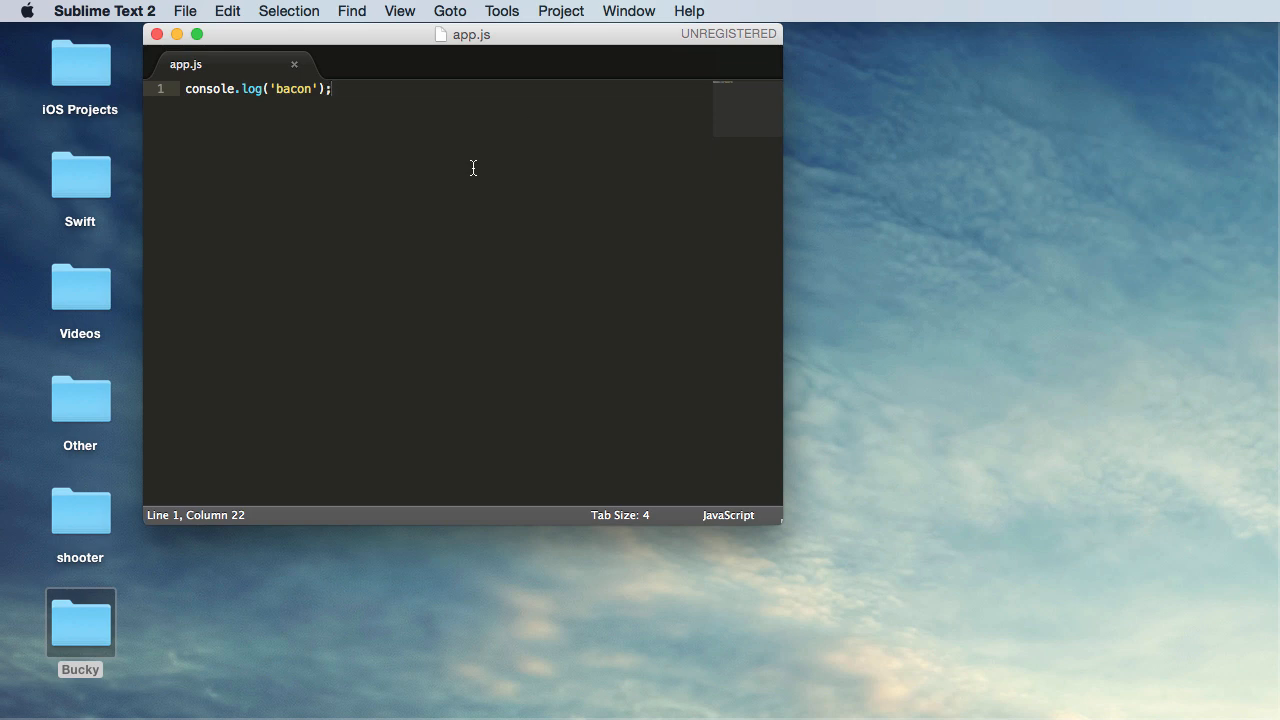